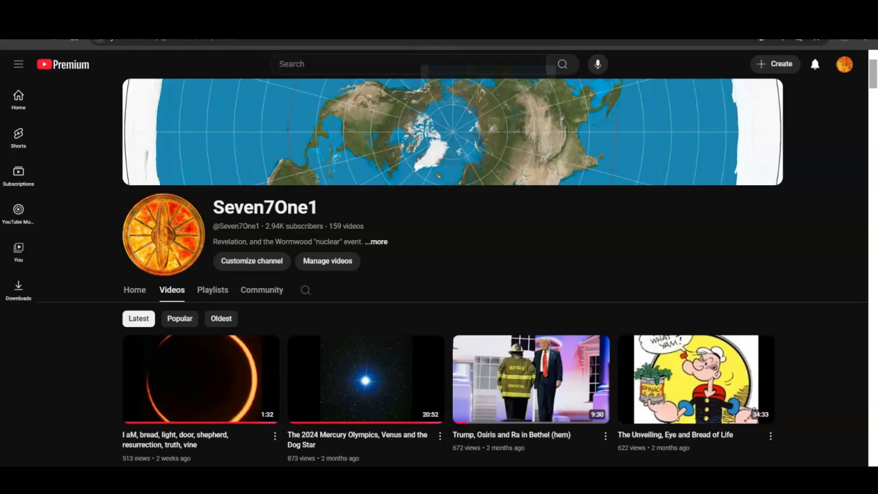
pyautogui.moveTo(326, 408)
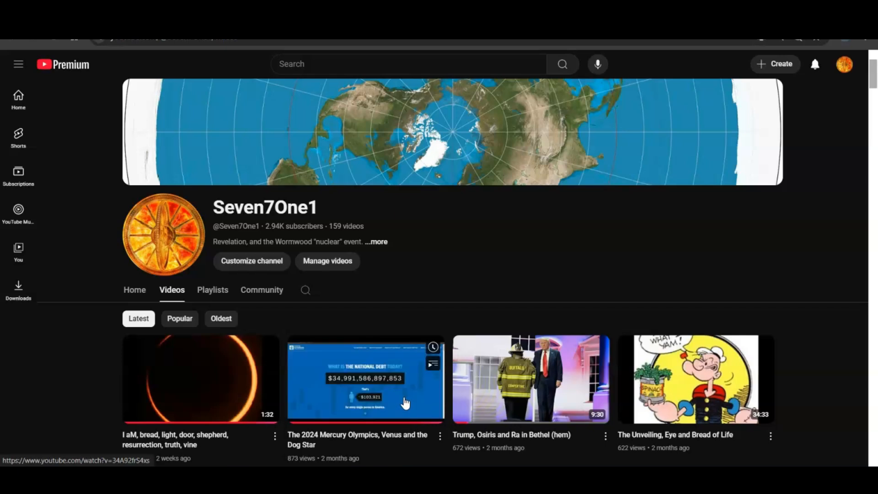
pyautogui.moveTo(360, 374)
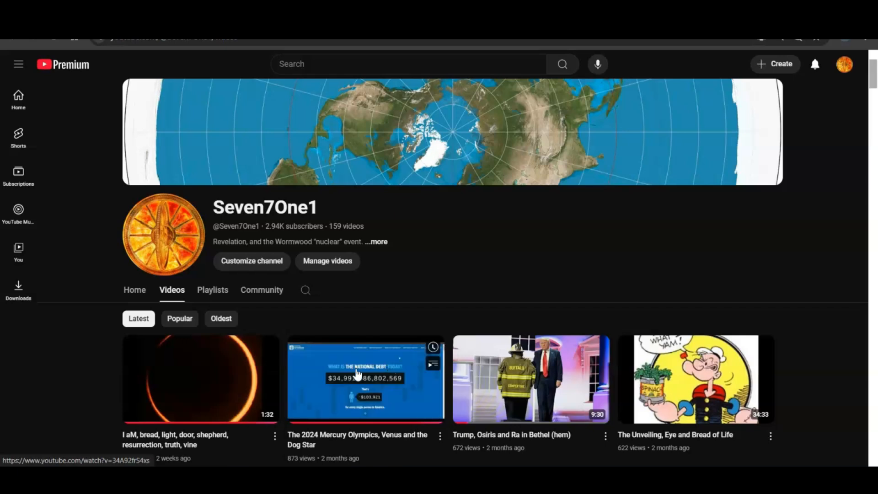
pyautogui.moveTo(384, 402)
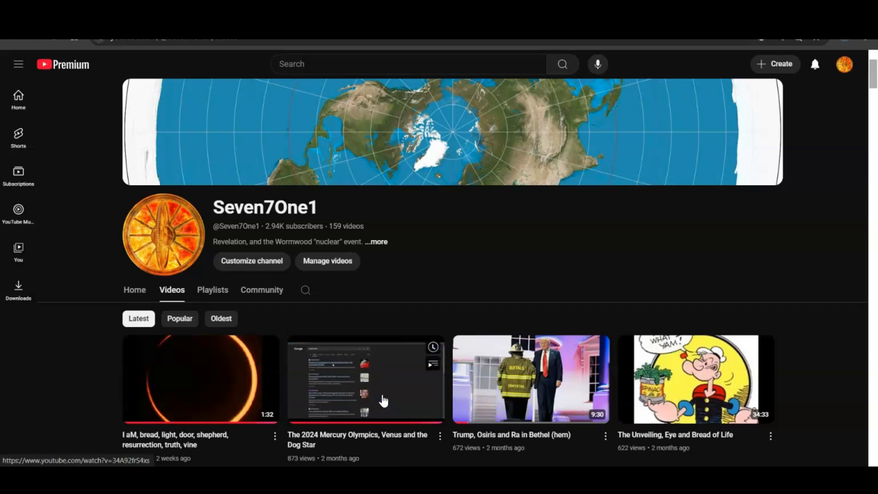
pyautogui.moveTo(374, 404)
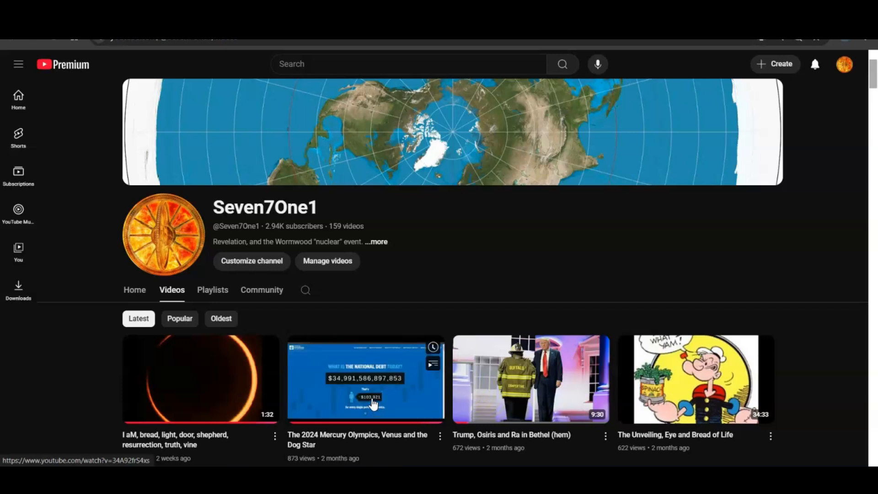
pyautogui.moveTo(382, 382)
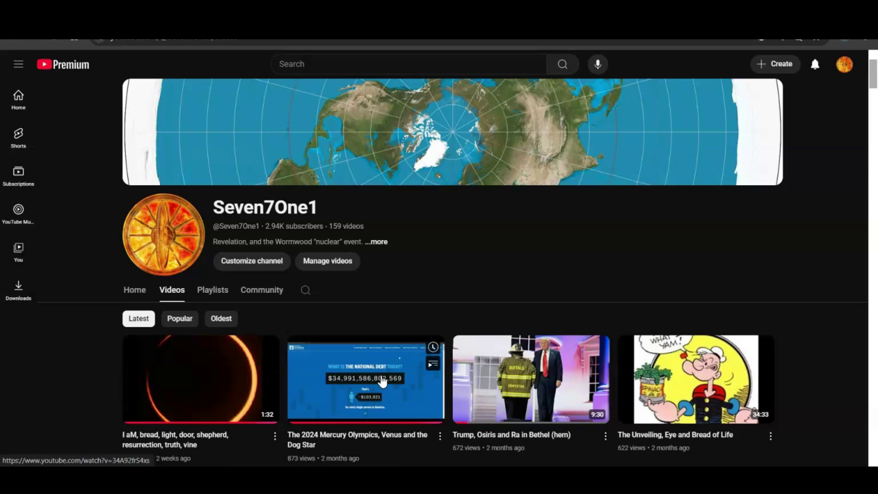
pyautogui.moveTo(395, 395)
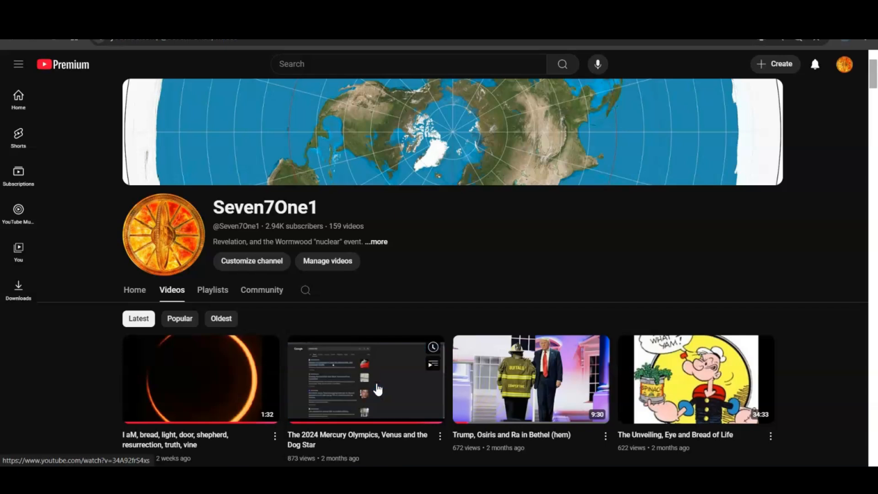
pyautogui.moveTo(397, 390)
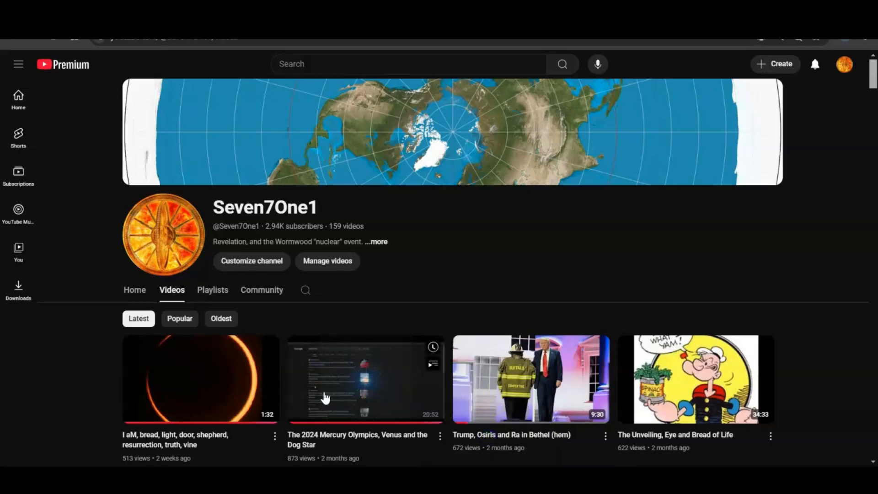
pyautogui.moveTo(346, 408)
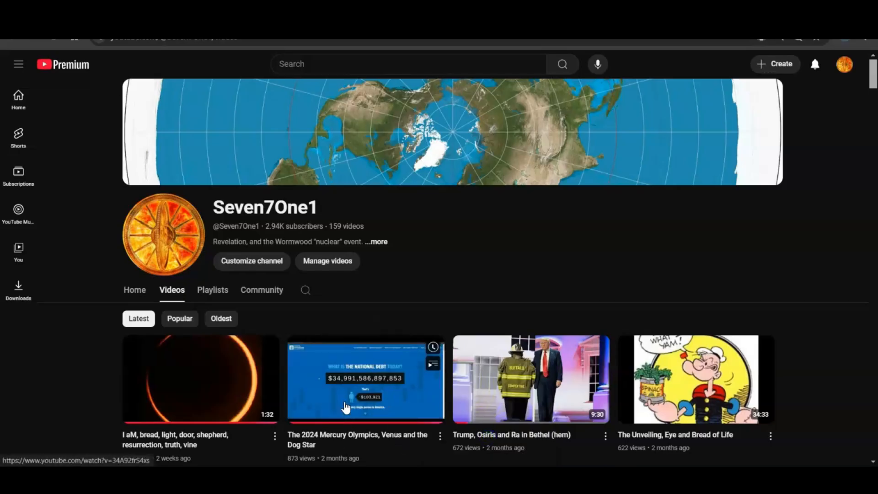
pyautogui.moveTo(375, 408)
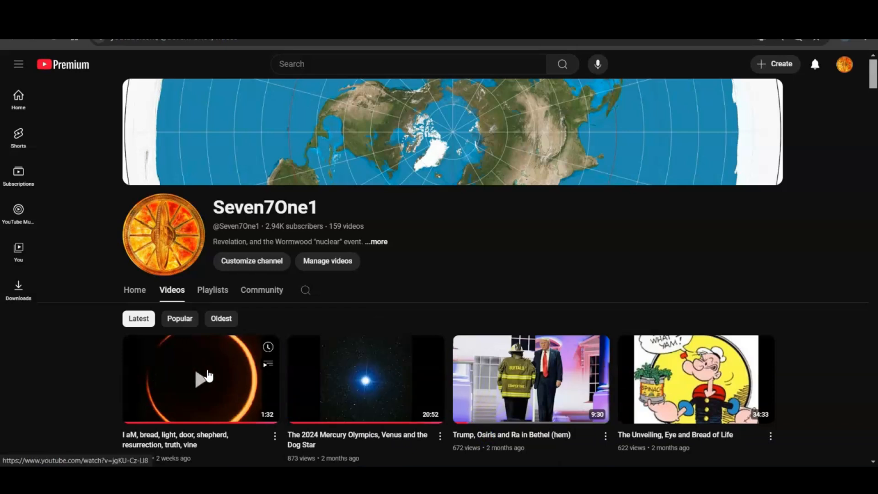
pyautogui.moveTo(172, 395)
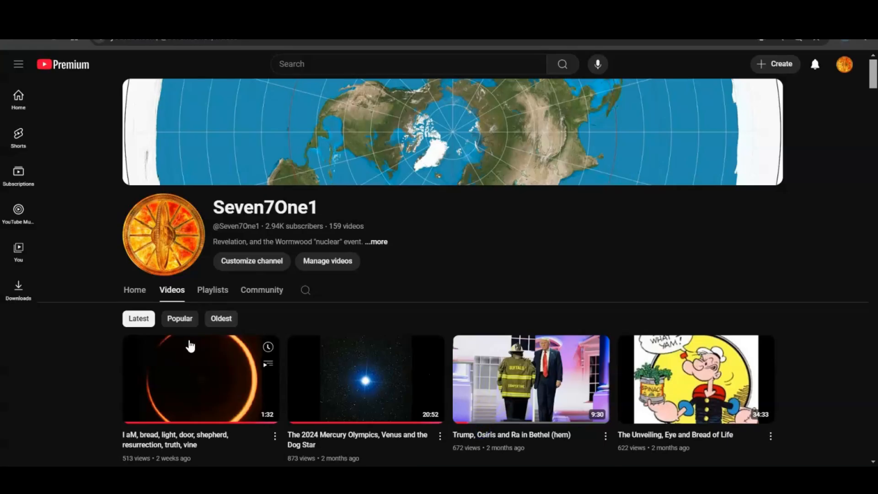
pyautogui.moveTo(376, 383)
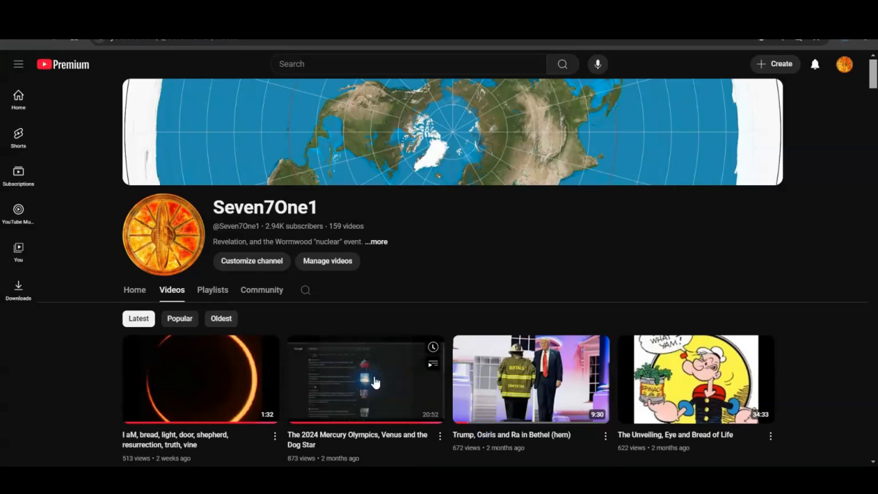
pyautogui.moveTo(370, 383)
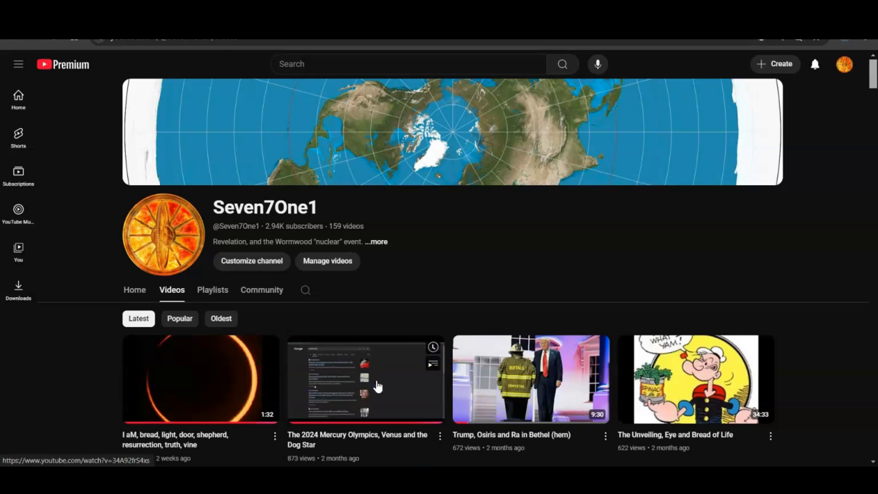
pyautogui.moveTo(379, 387)
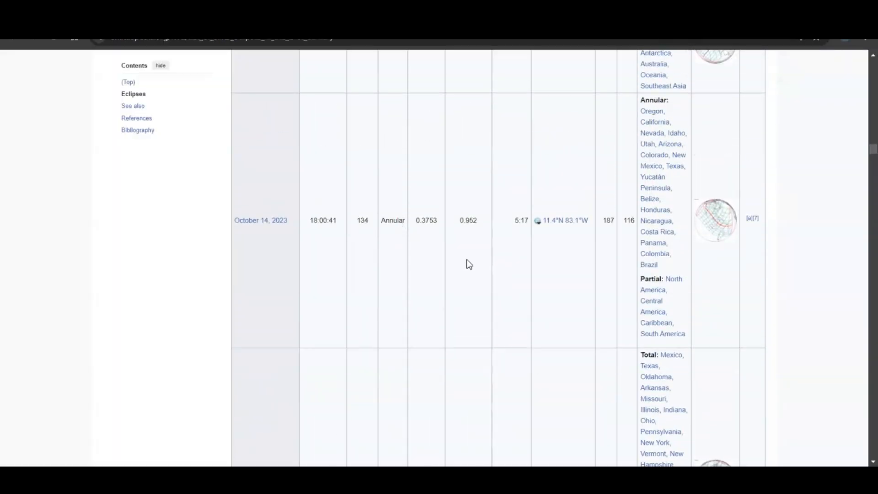
# - Scroll the eclipse list table past October 14, 2023 to the April 8, 2024 total eclipse row
pyautogui.scroll(-3)
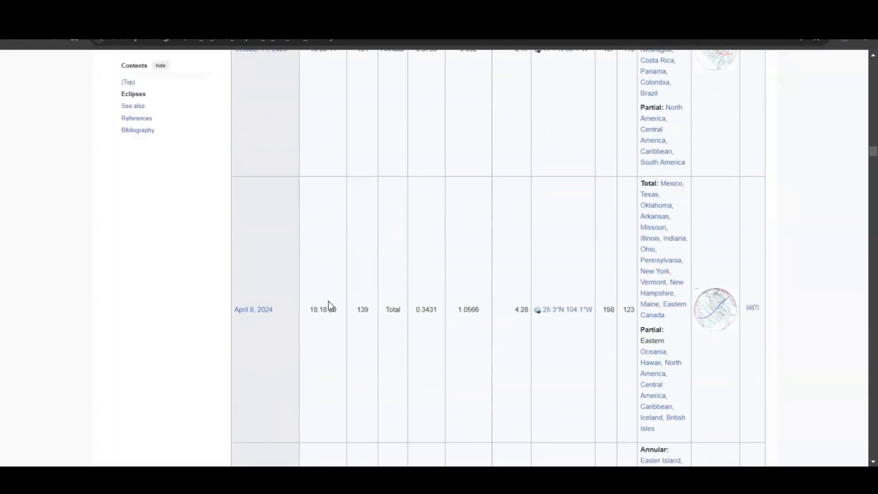
pyautogui.scroll(-3)
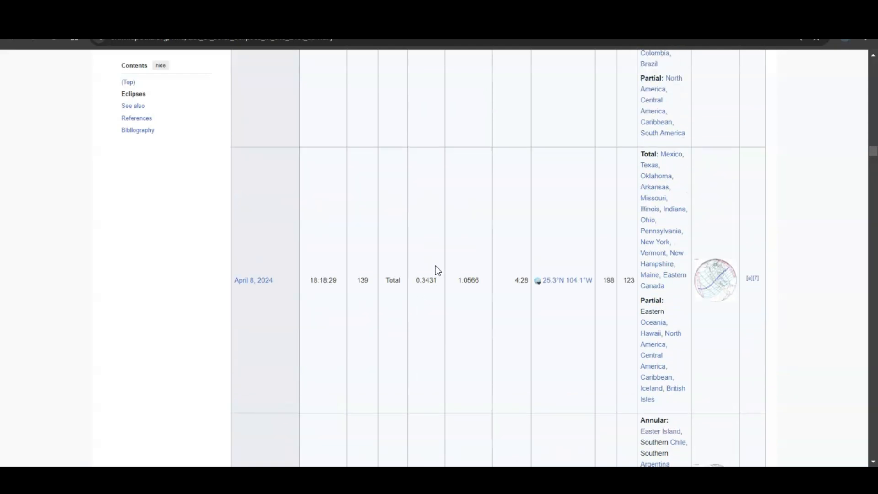
pyautogui.scroll(-3)
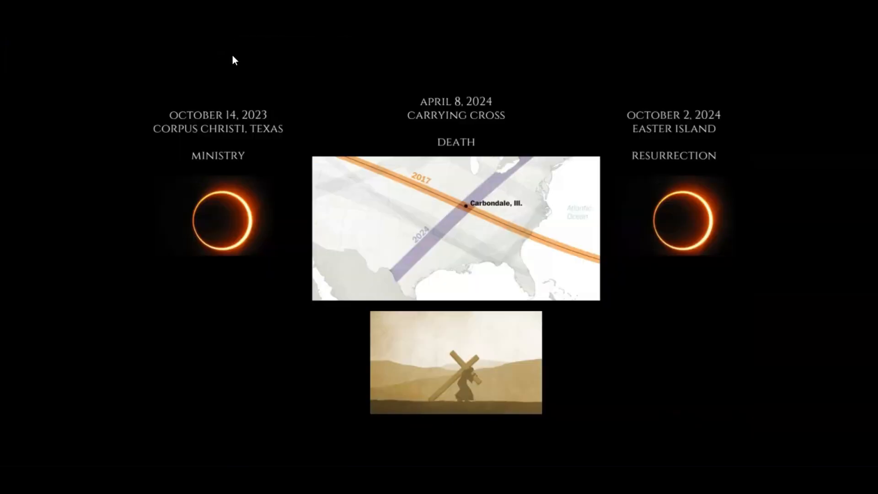
pyautogui.moveTo(415, 67)
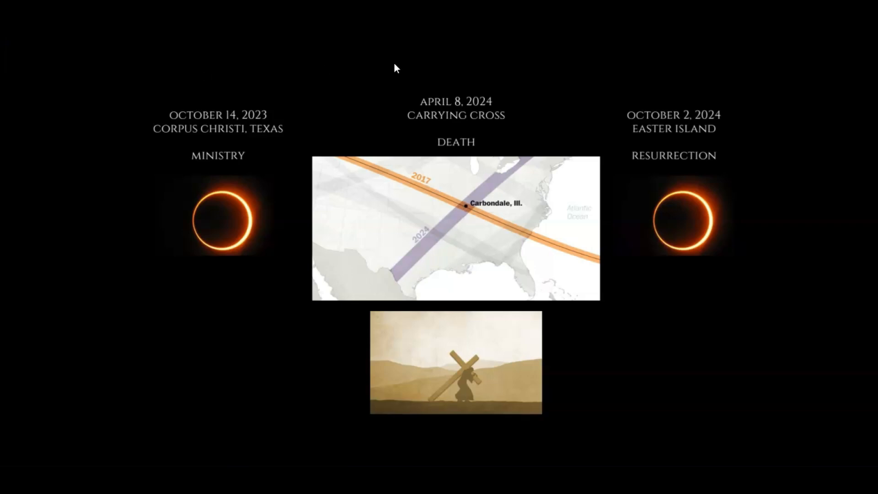
pyautogui.moveTo(613, 400)
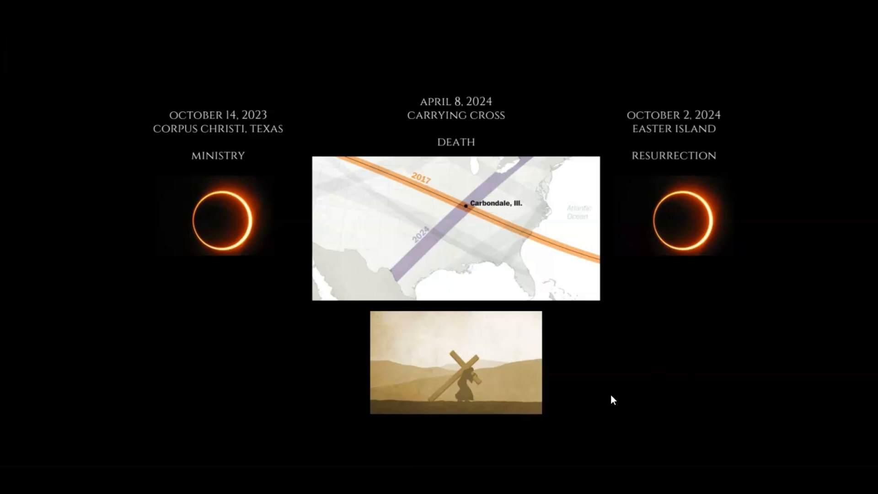
pyautogui.moveTo(289, 97)
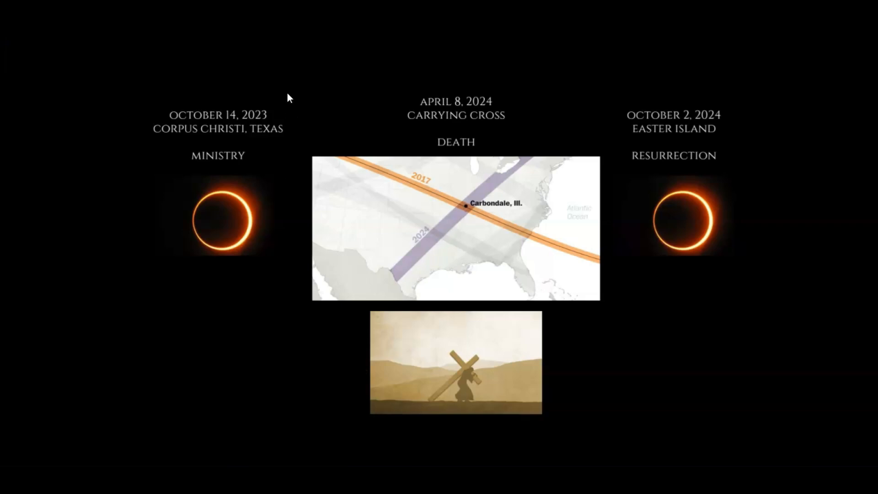
pyautogui.moveTo(286, 86)
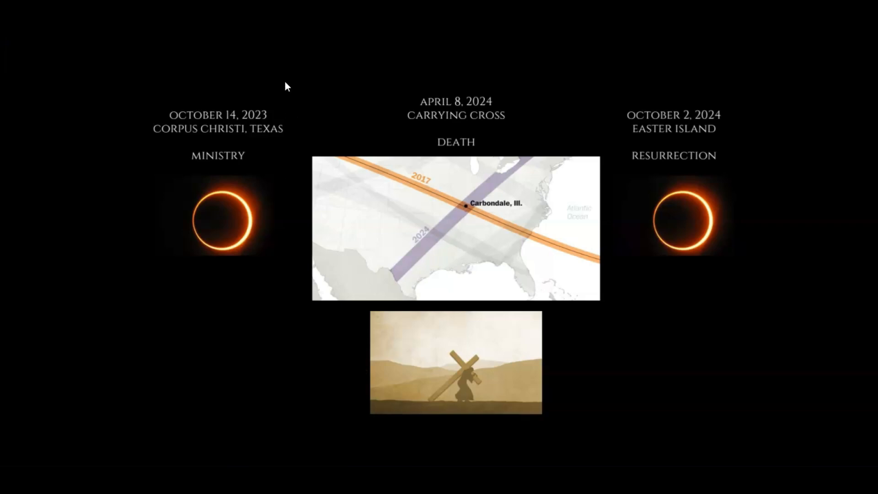
pyautogui.moveTo(229, 124)
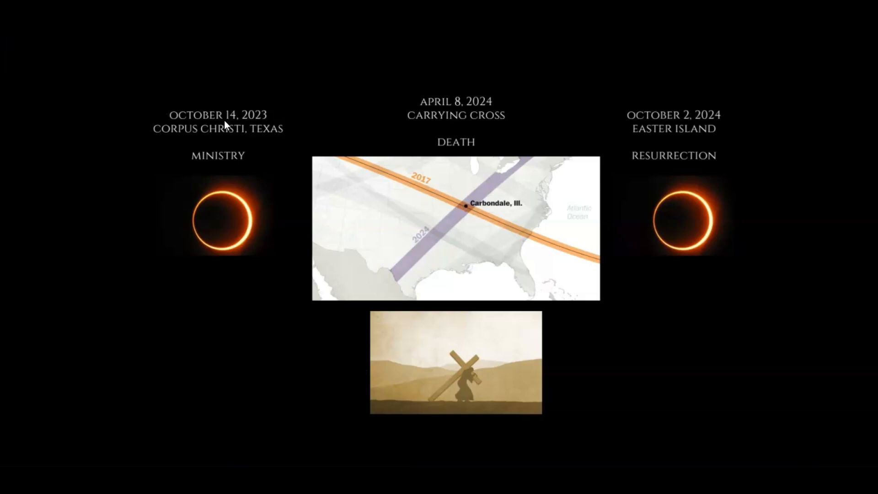
pyautogui.moveTo(263, 124)
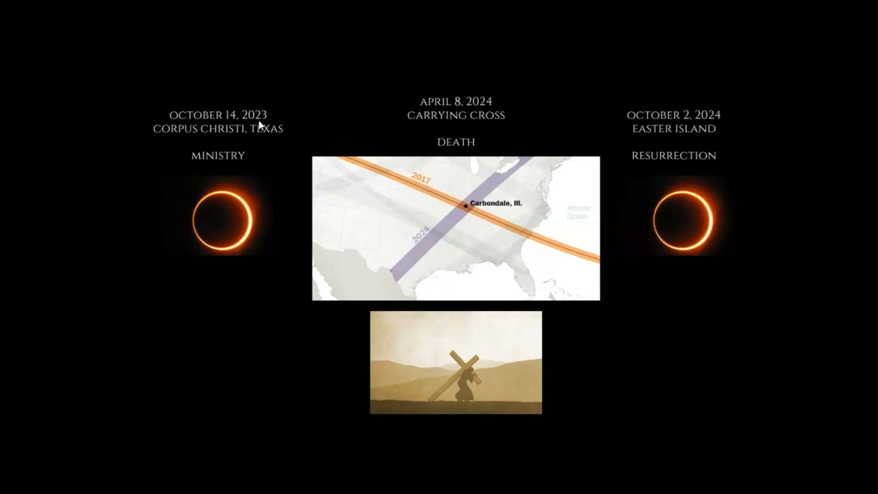
pyautogui.moveTo(596, 447)
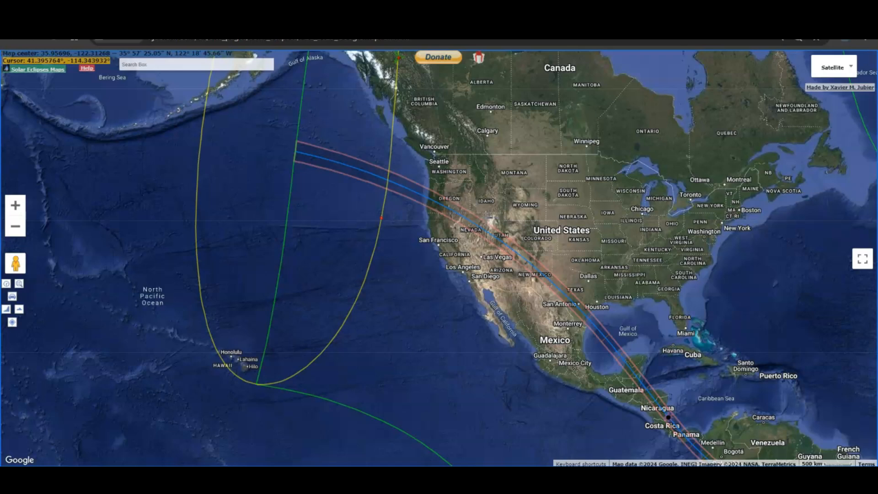
pyautogui.moveTo(440, 208)
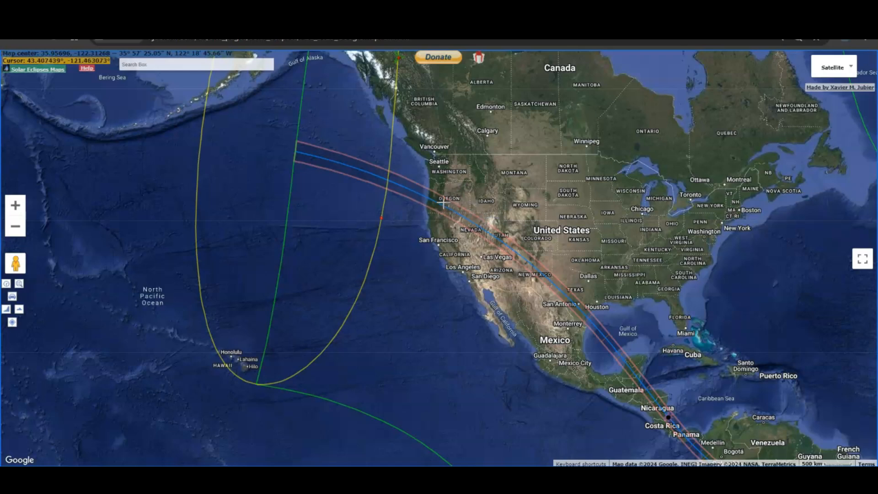
pyautogui.moveTo(446, 204)
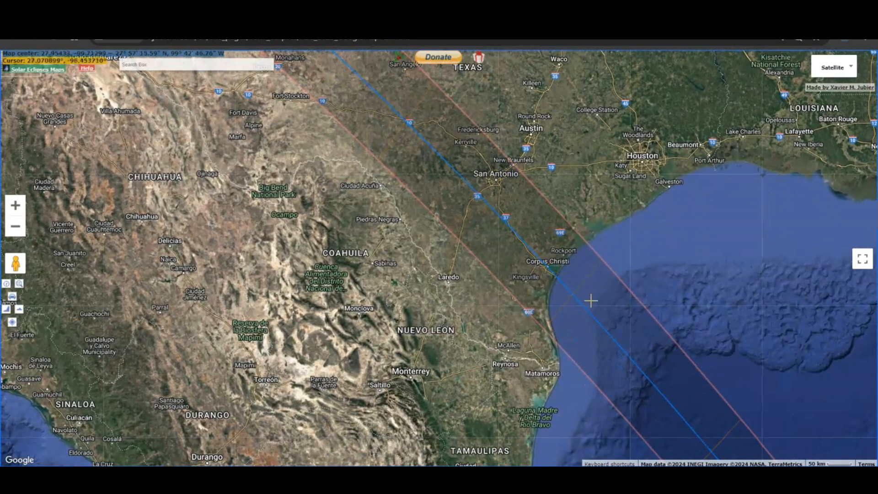
pyautogui.moveTo(557, 267)
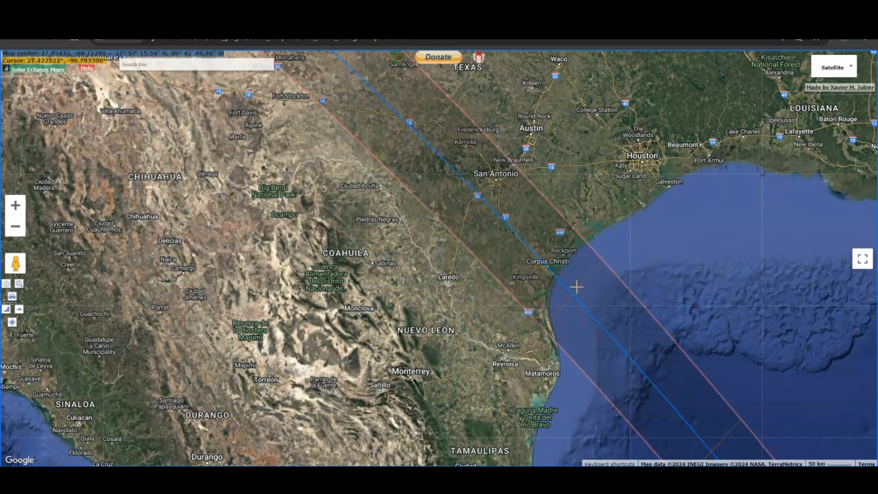
pyautogui.moveTo(576, 298)
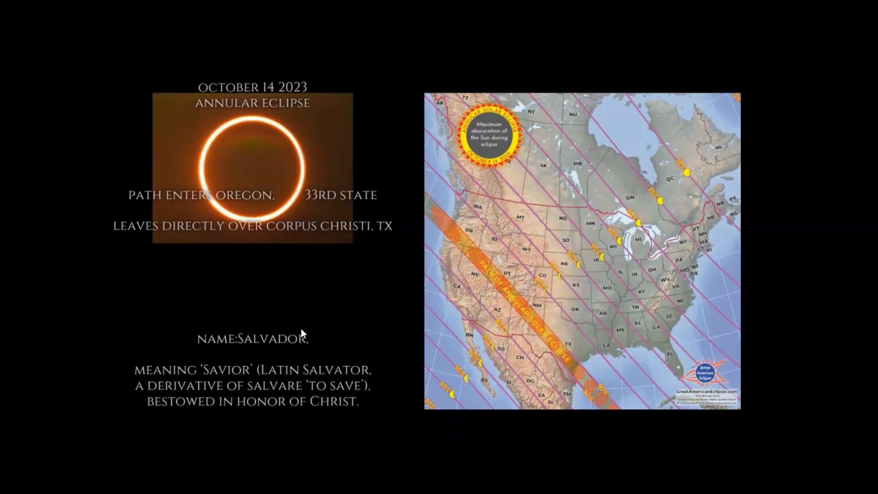
pyautogui.moveTo(259, 307)
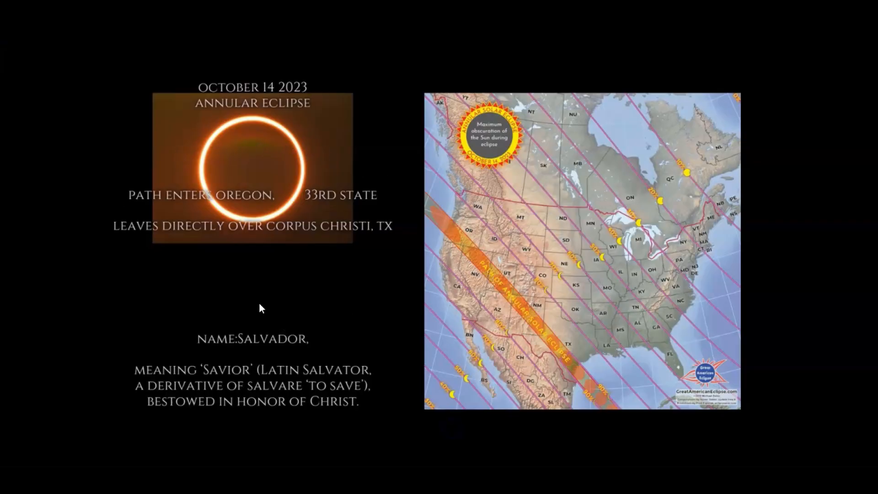
pyautogui.moveTo(291, 315)
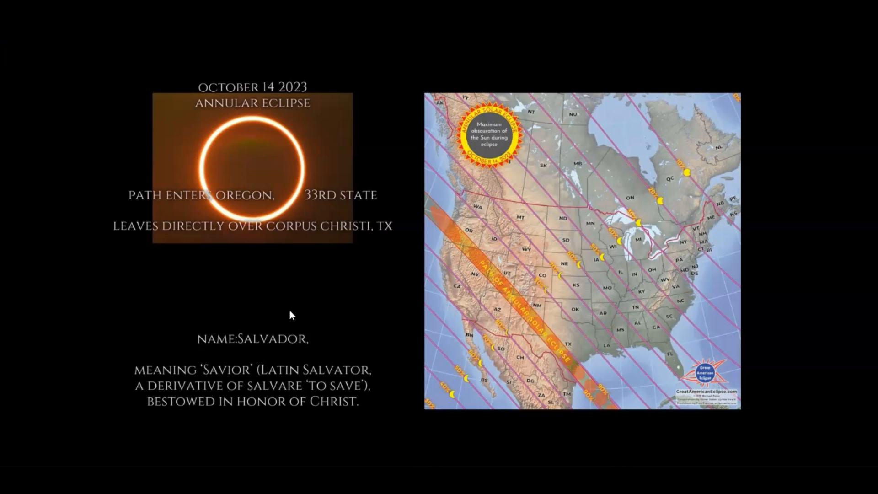
pyautogui.moveTo(224, 398)
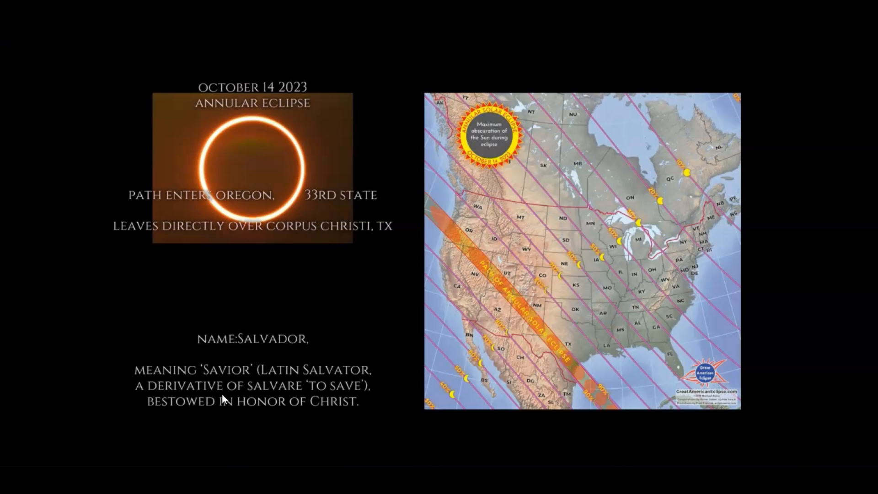
pyautogui.moveTo(331, 297)
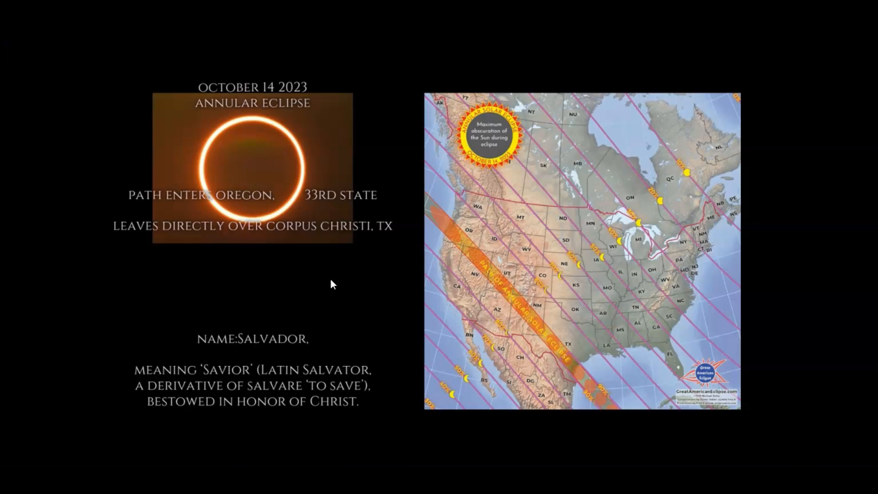
pyautogui.moveTo(585, 309)
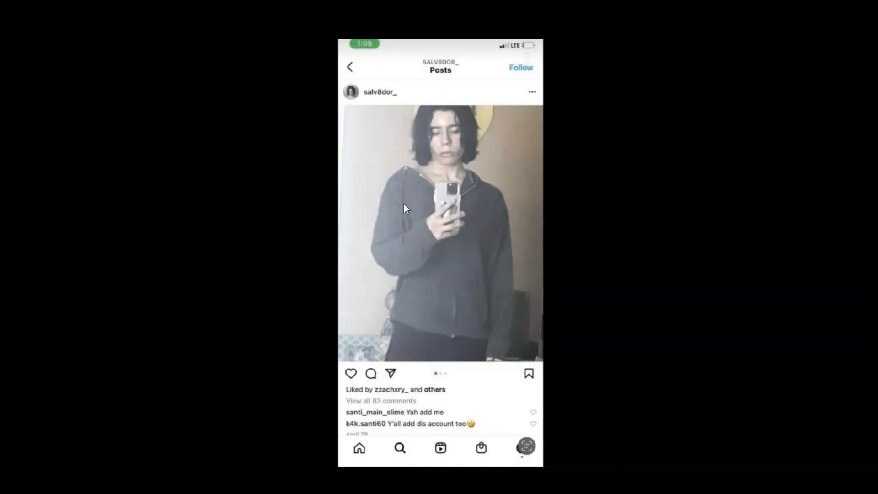
pyautogui.moveTo(448, 168)
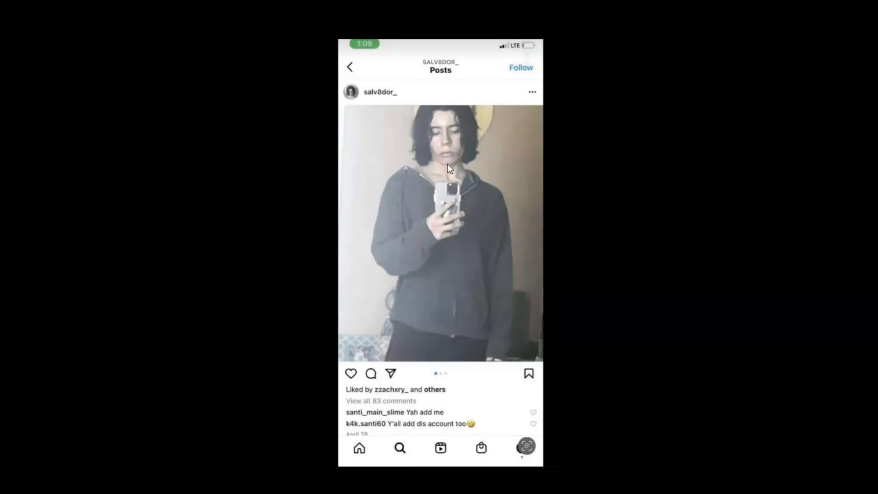
pyautogui.moveTo(458, 135)
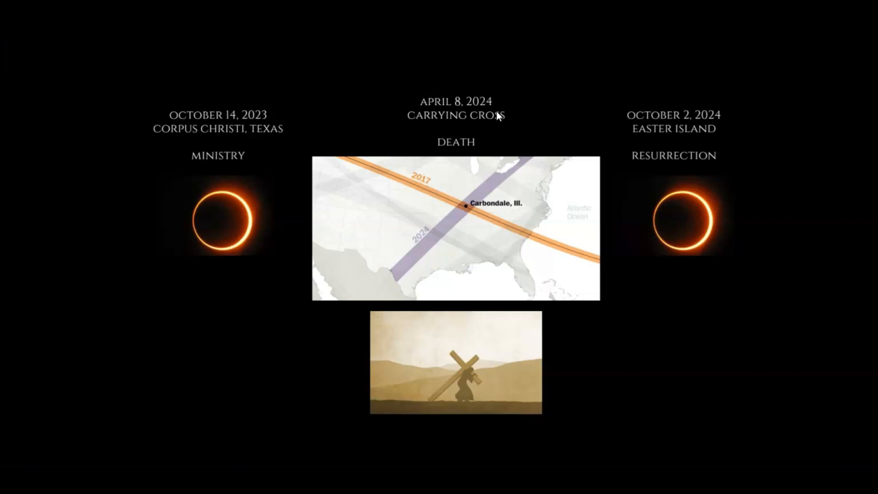
pyautogui.moveTo(432, 396)
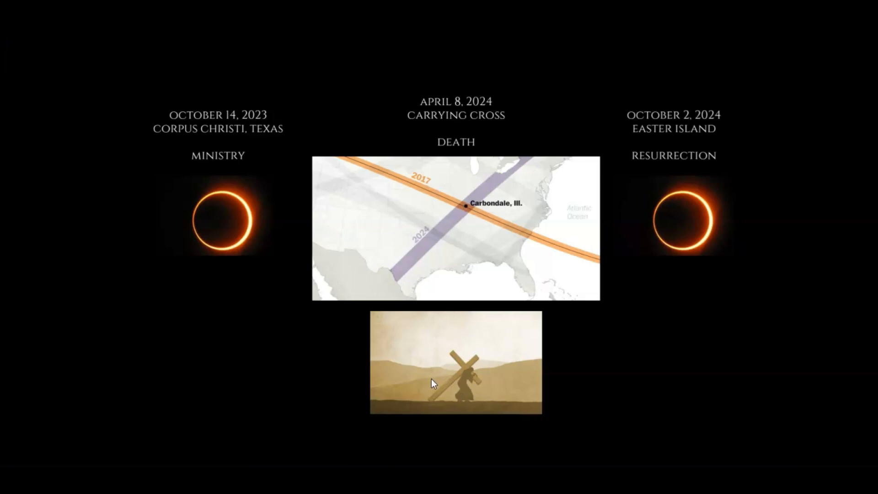
pyautogui.moveTo(508, 227)
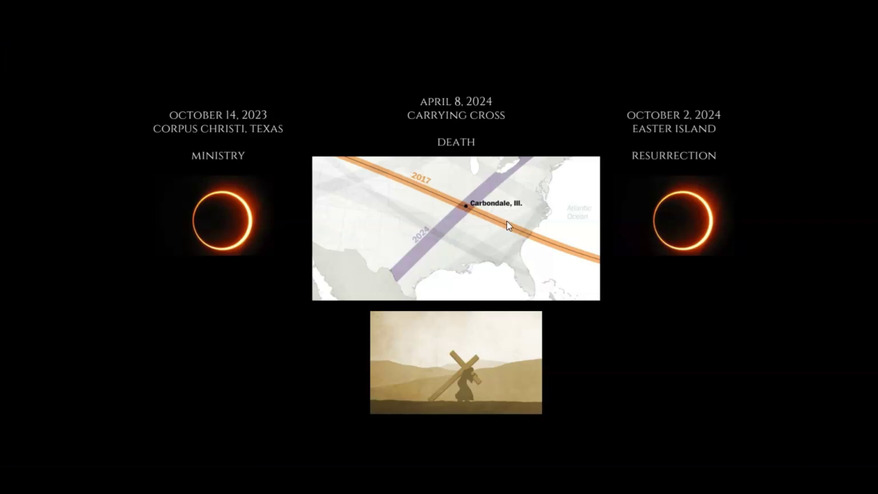
pyautogui.moveTo(472, 209)
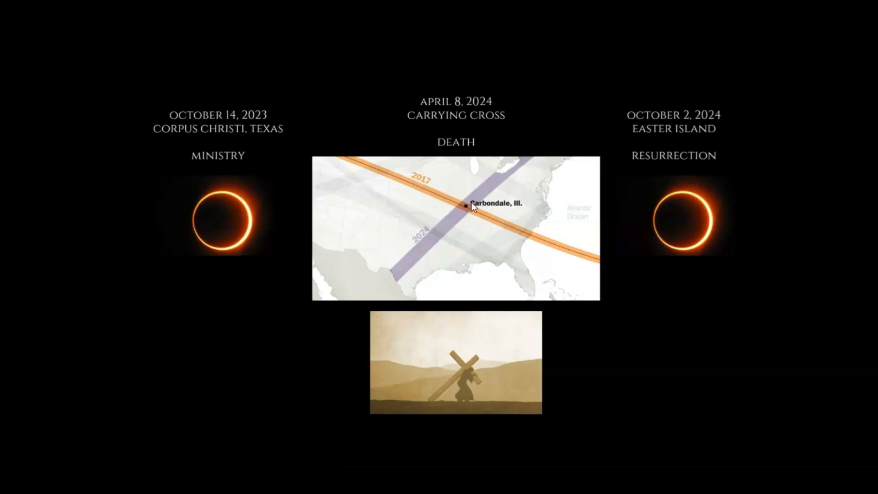
pyautogui.moveTo(463, 220)
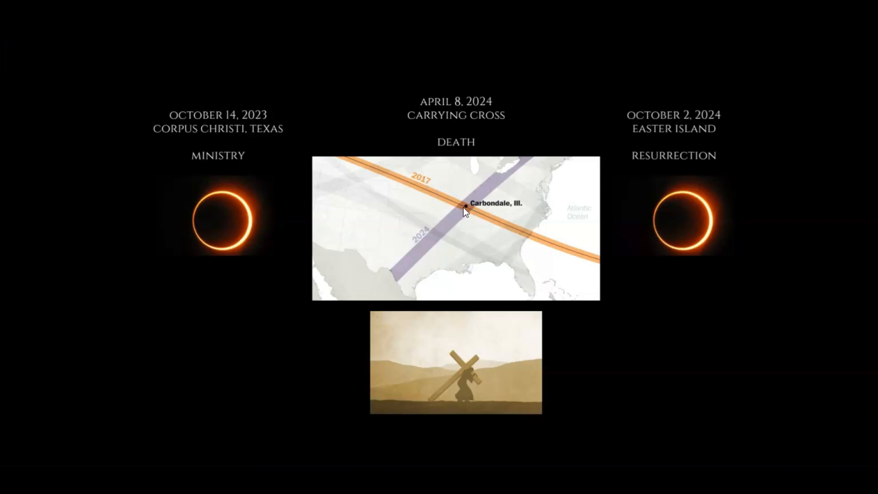
pyautogui.moveTo(479, 382)
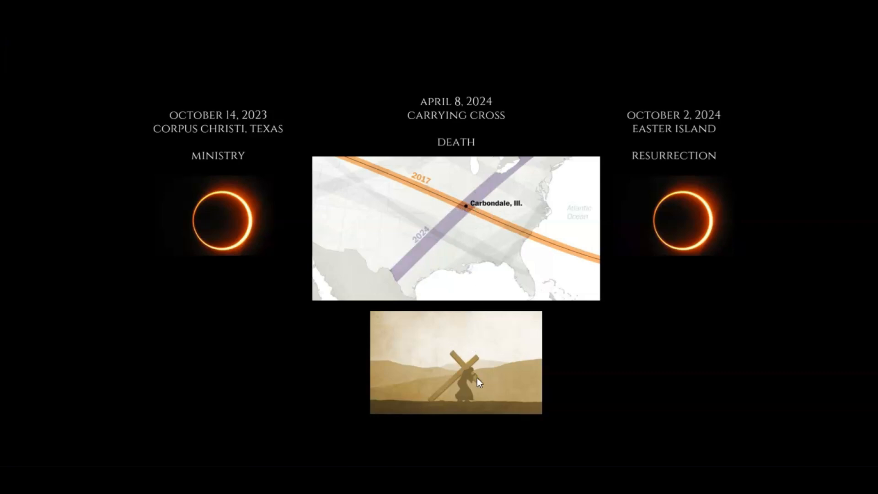
pyautogui.moveTo(501, 355)
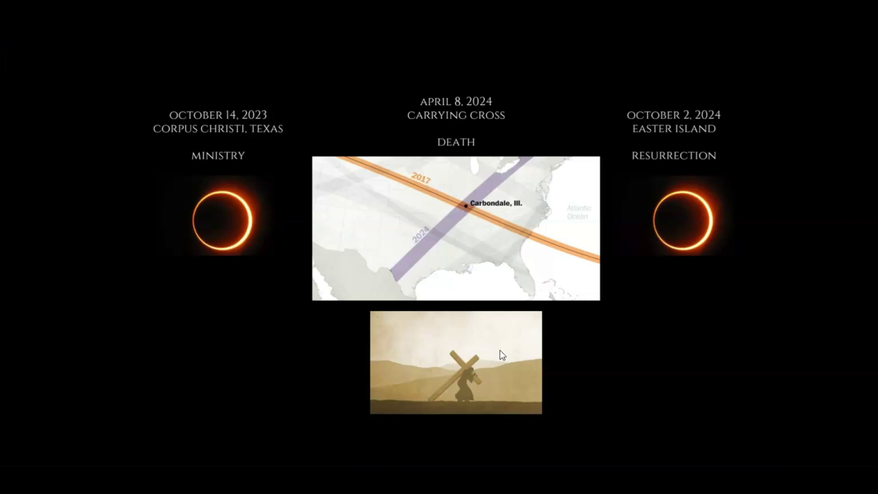
pyautogui.moveTo(555, 420)
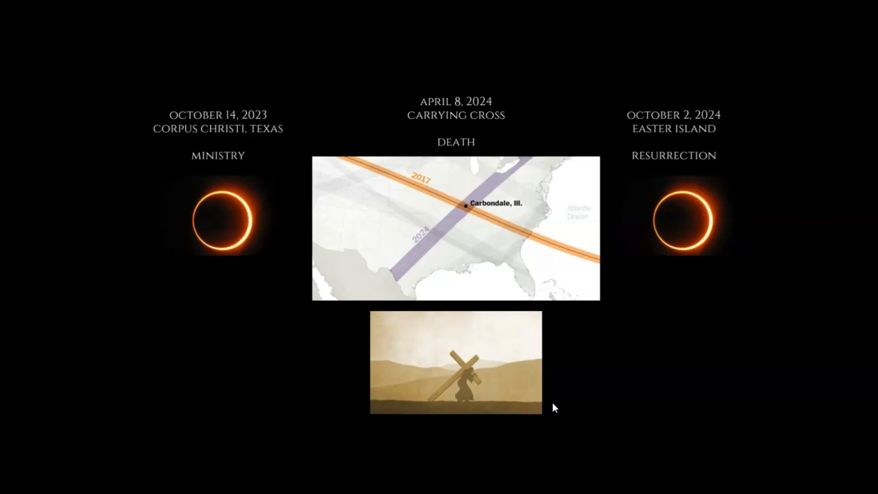
pyautogui.moveTo(414, 328)
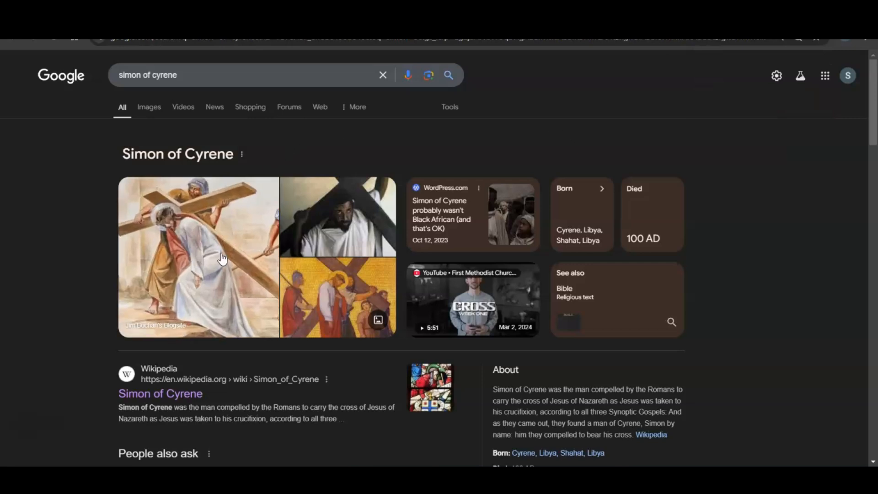
pyautogui.moveTo(223, 218)
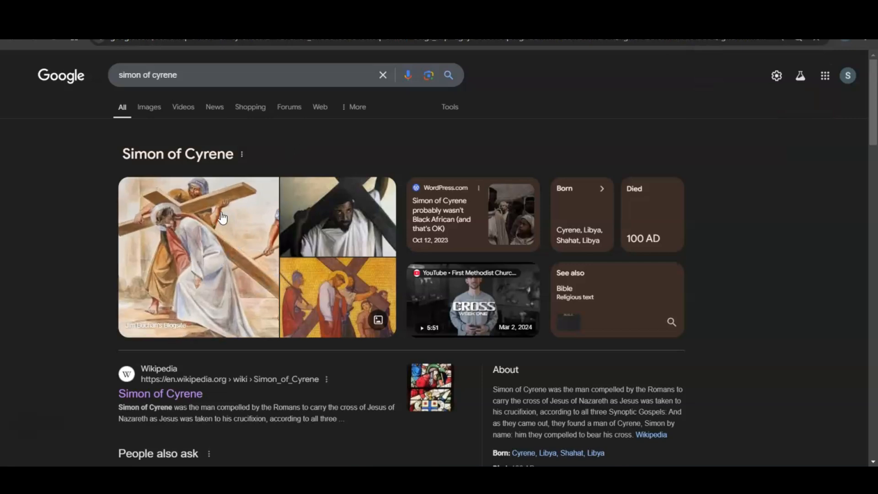
pyautogui.moveTo(233, 358)
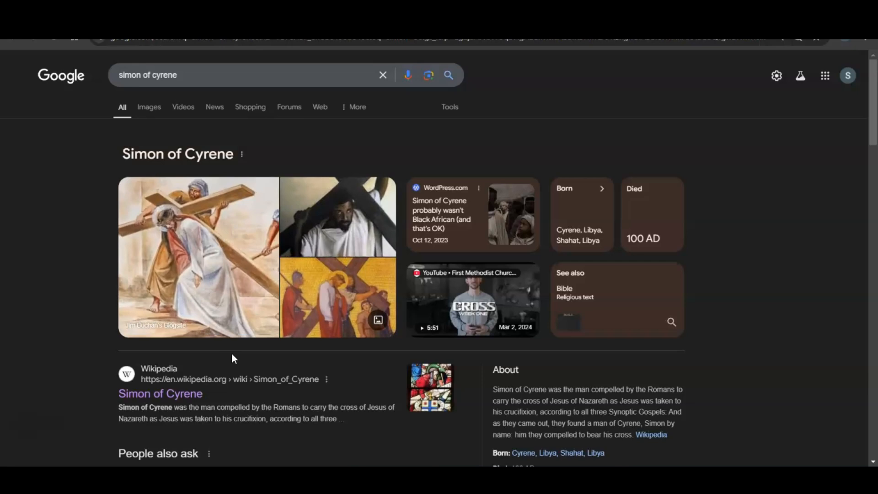
pyautogui.moveTo(255, 396)
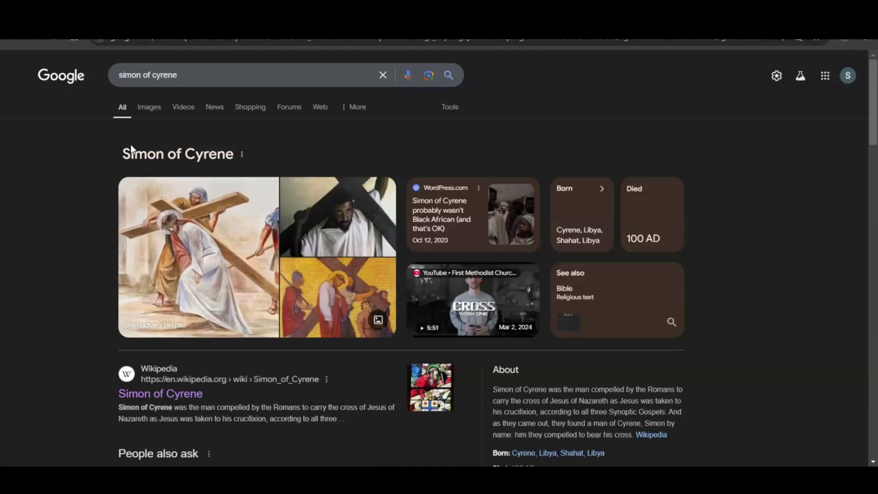
pyautogui.moveTo(228, 250)
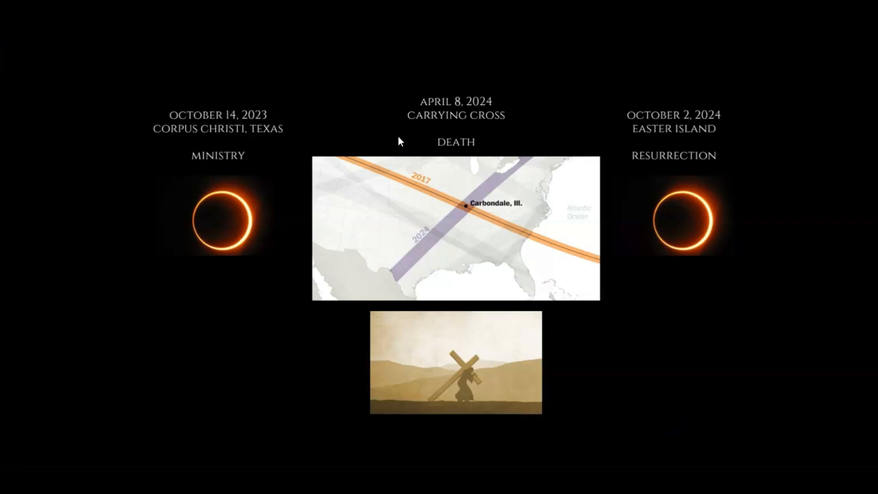
pyautogui.moveTo(494, 134)
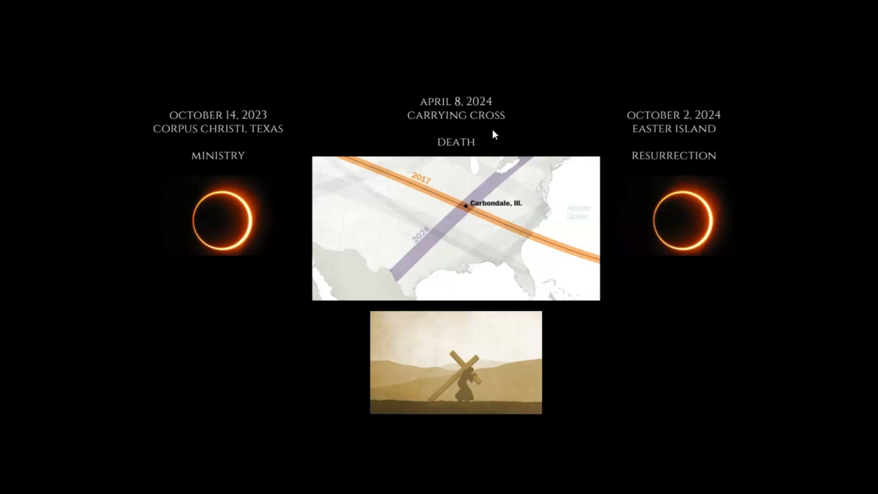
pyautogui.moveTo(664, 148)
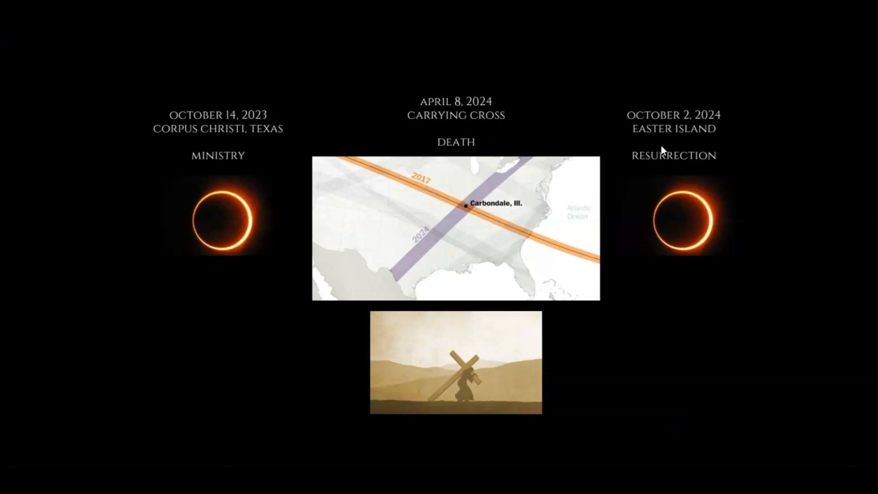
pyautogui.moveTo(558, 94)
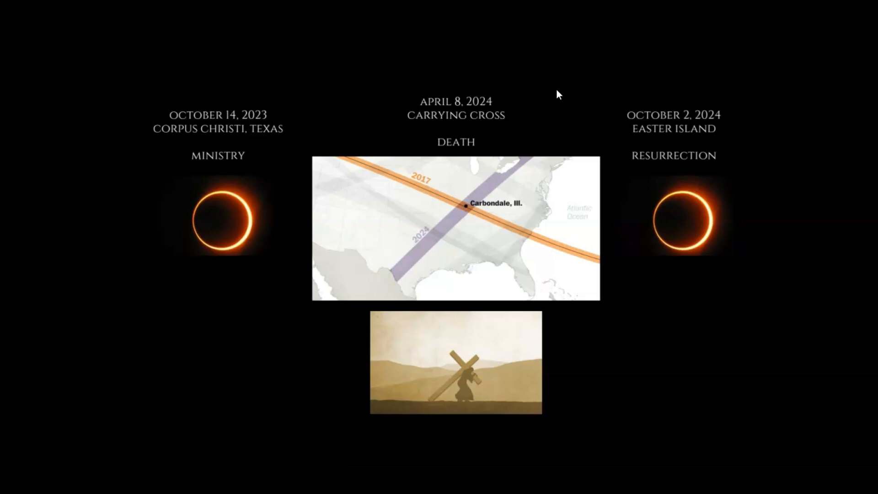
pyautogui.moveTo(327, 102)
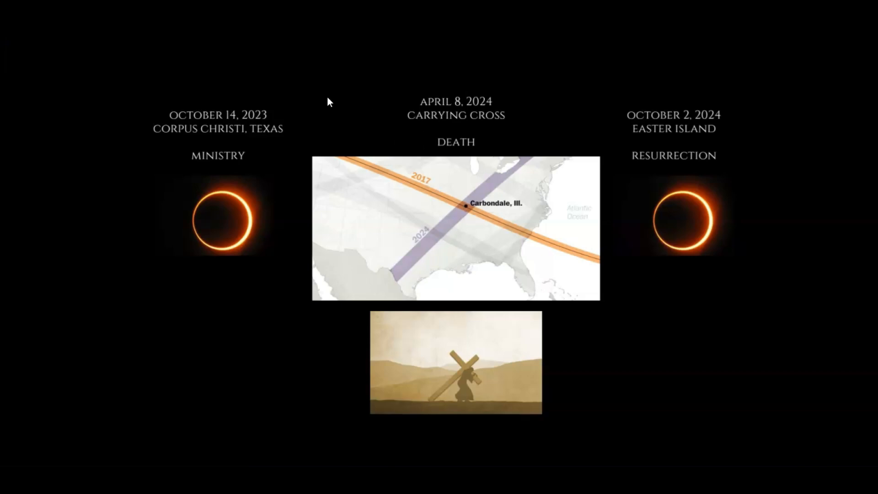
pyautogui.moveTo(681, 95)
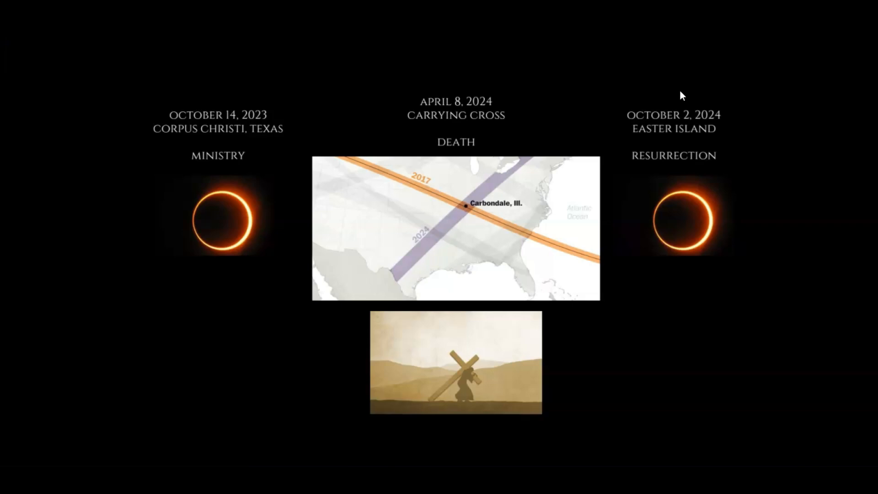
pyautogui.moveTo(679, 143)
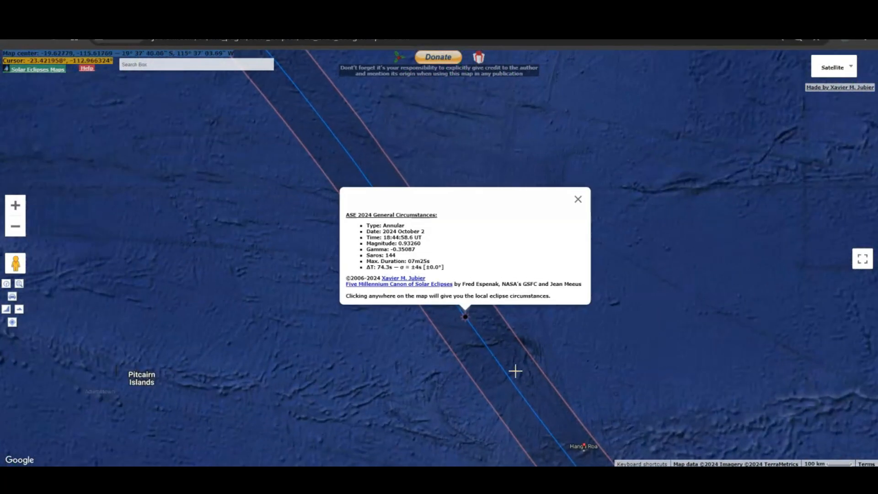
# - Dismiss the 2024 annular eclipse popup and show Rapa Nui local circumstances near Hanga Roa
pyautogui.click(578, 200)
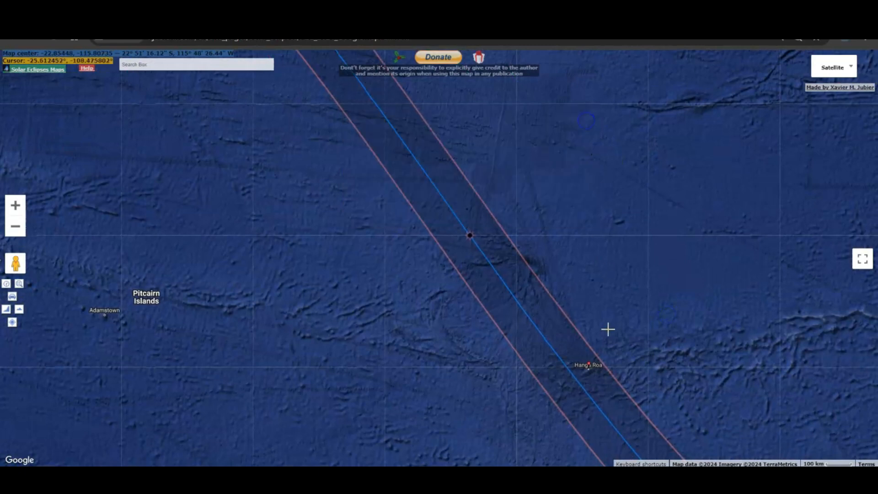
pyautogui.click(593, 362)
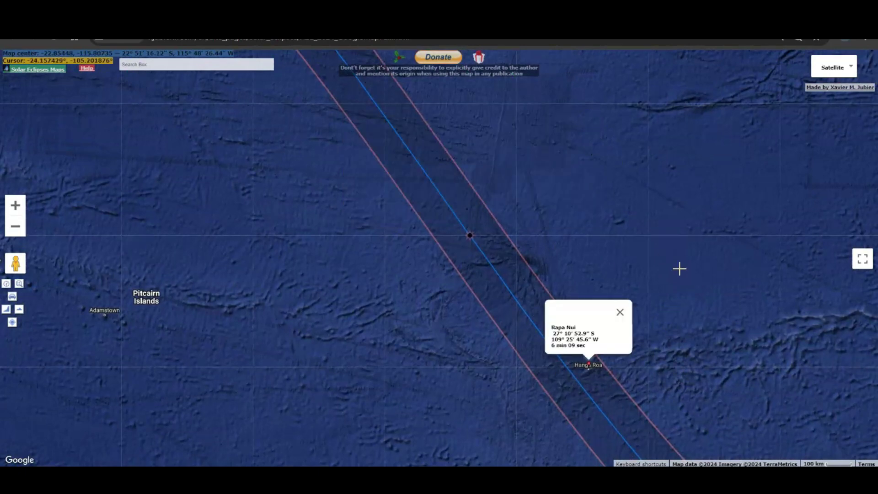
pyautogui.moveTo(605, 180)
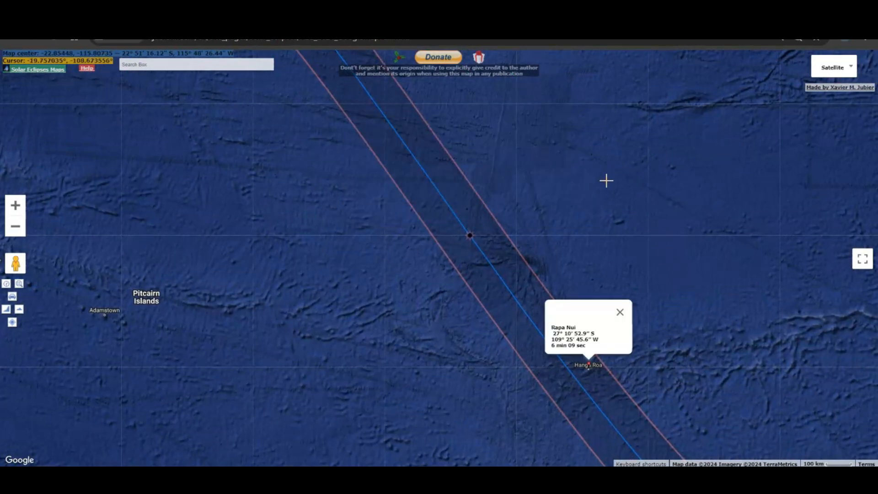
pyautogui.moveTo(607, 218)
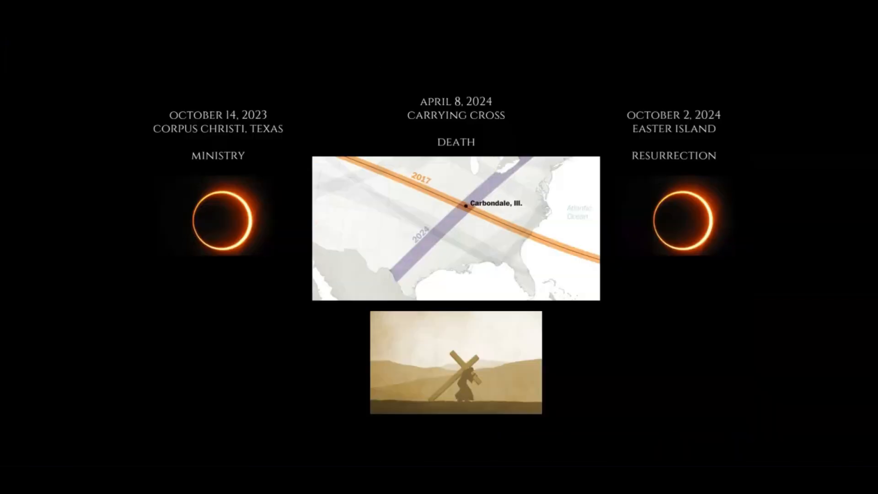
pyautogui.moveTo(375, 288)
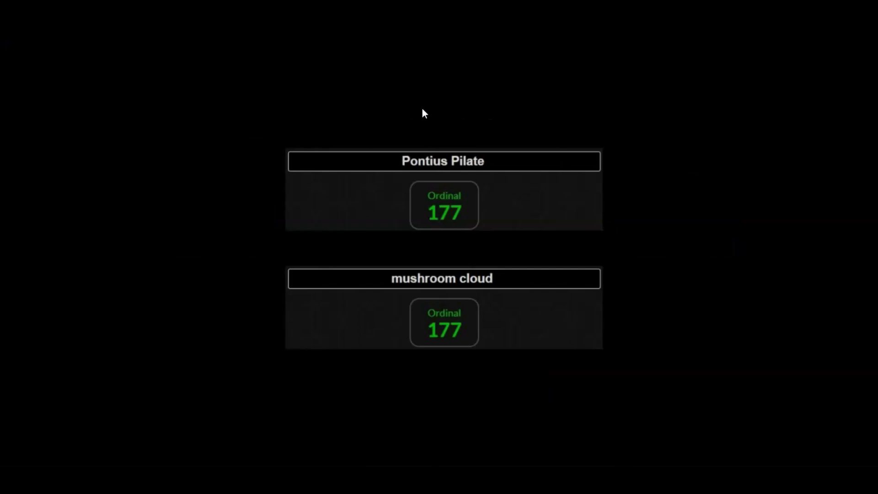
pyautogui.moveTo(377, 182)
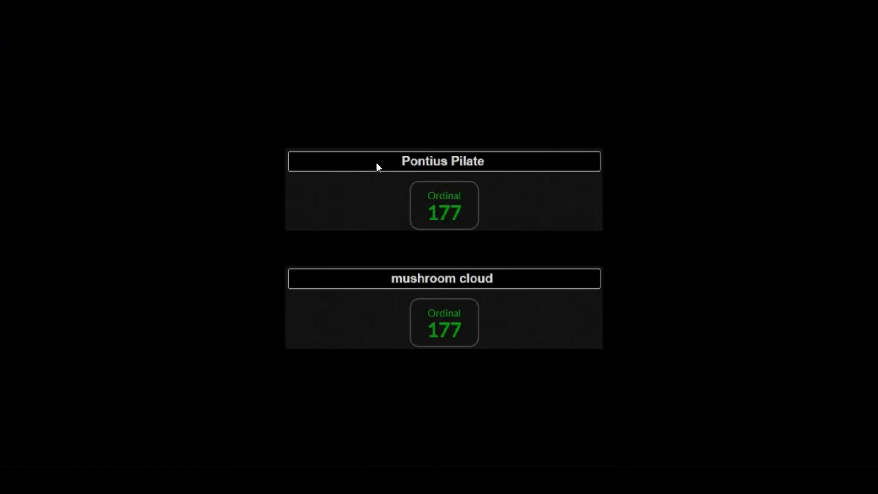
pyautogui.moveTo(558, 310)
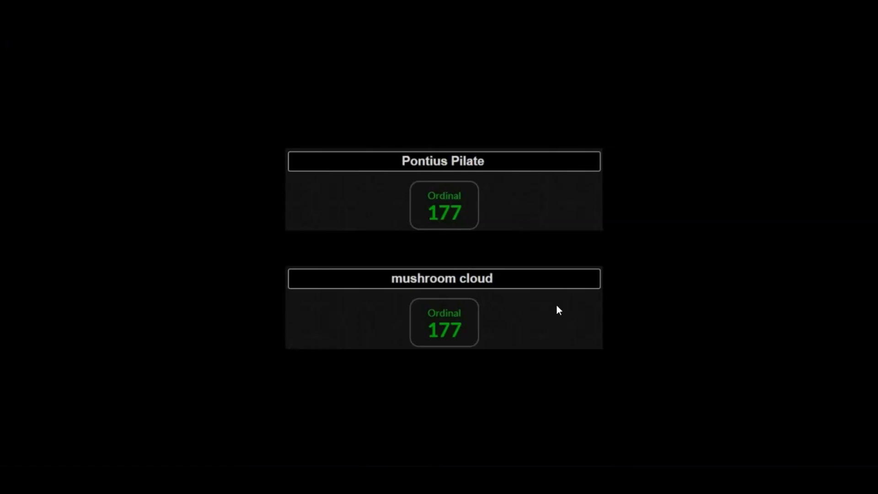
pyautogui.moveTo(381, 273)
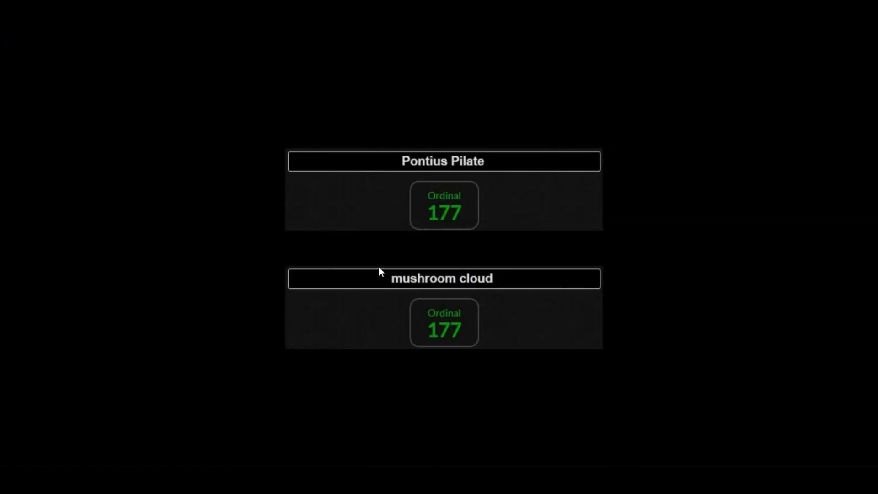
pyautogui.moveTo(452, 326)
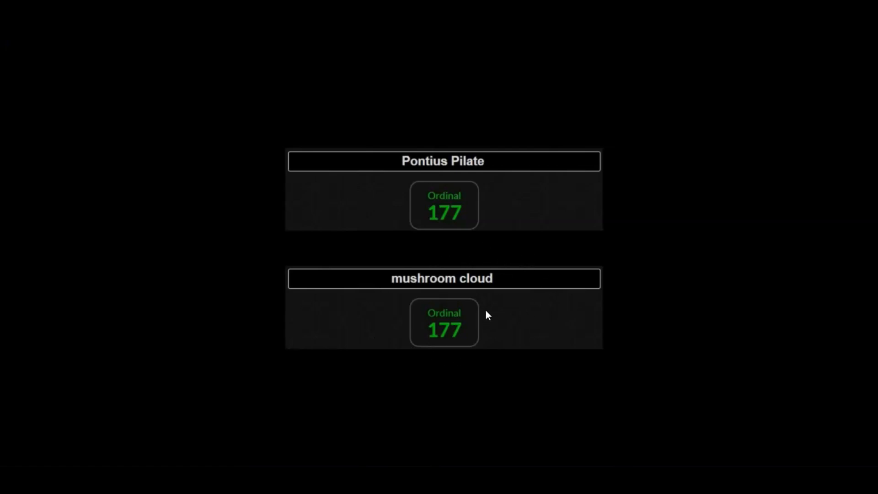
pyautogui.moveTo(485, 231)
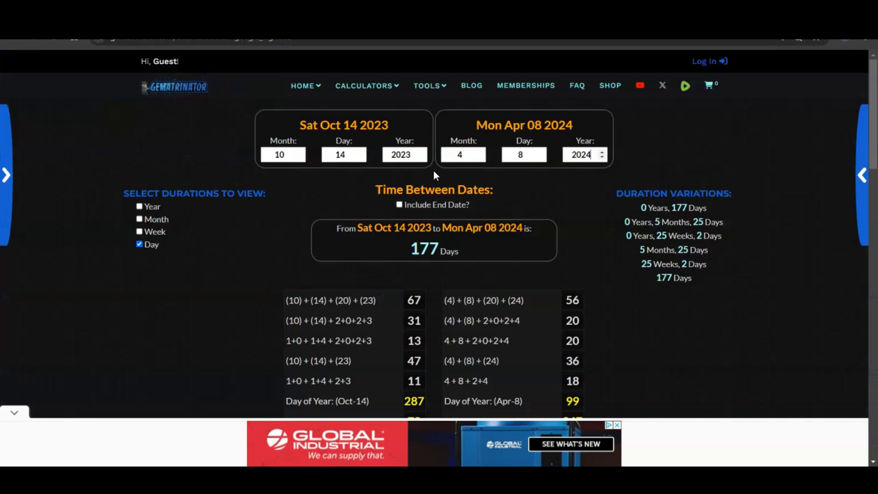
pyautogui.moveTo(313, 184)
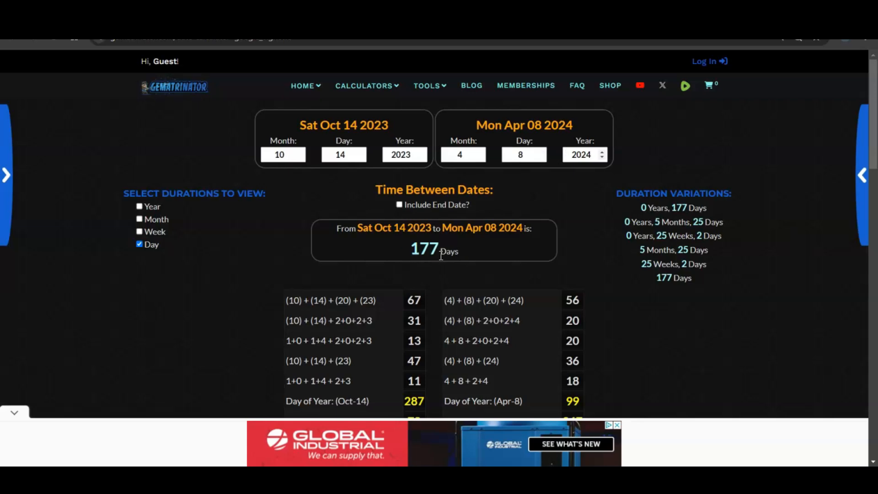
pyautogui.moveTo(418, 265)
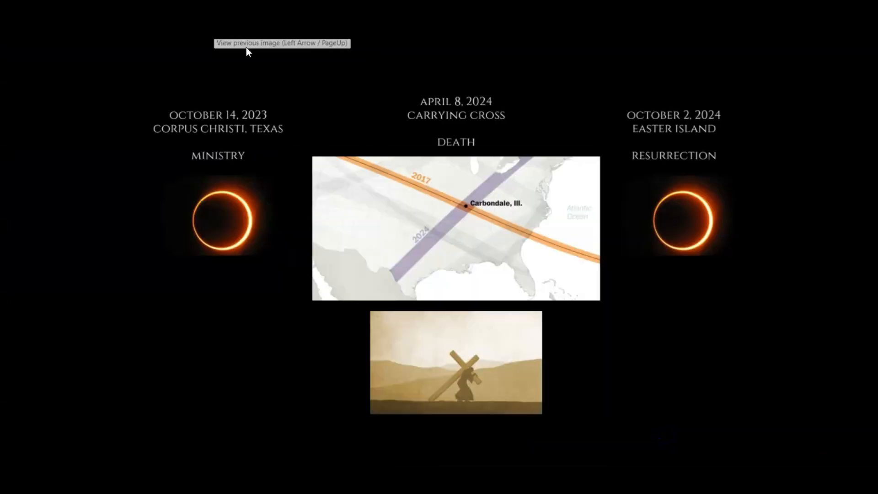
pyautogui.moveTo(518, 127)
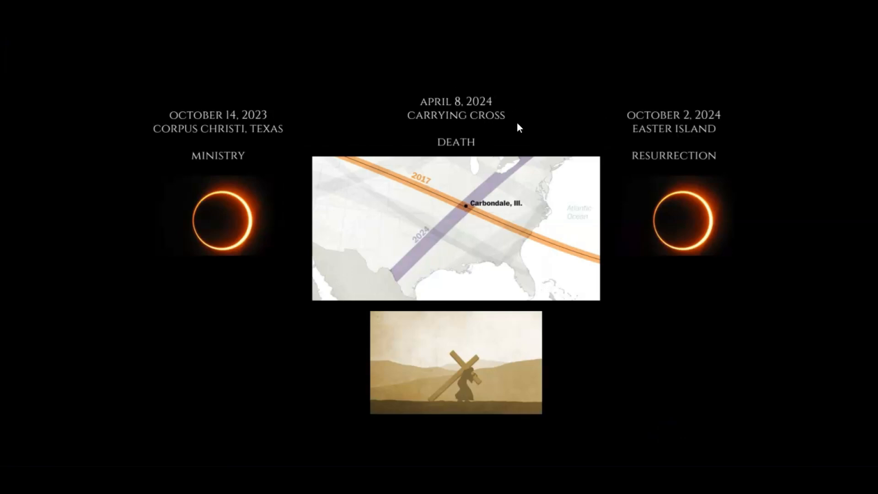
pyautogui.moveTo(523, 415)
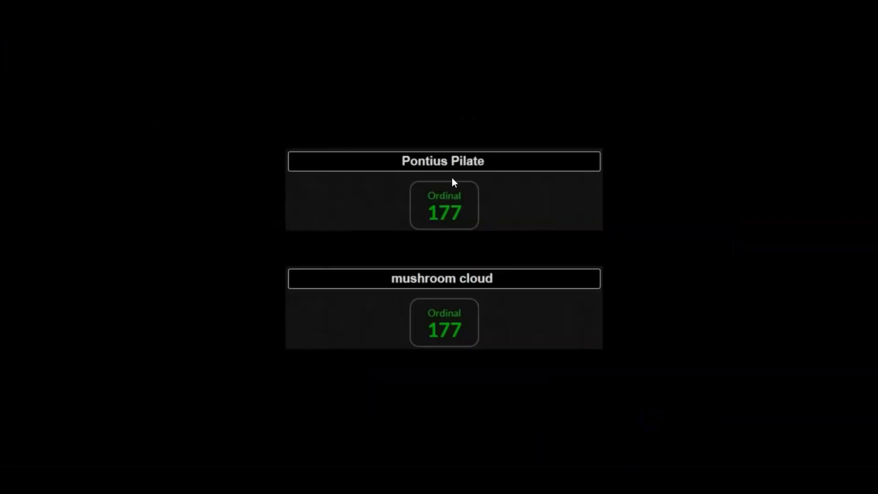
pyautogui.moveTo(471, 396)
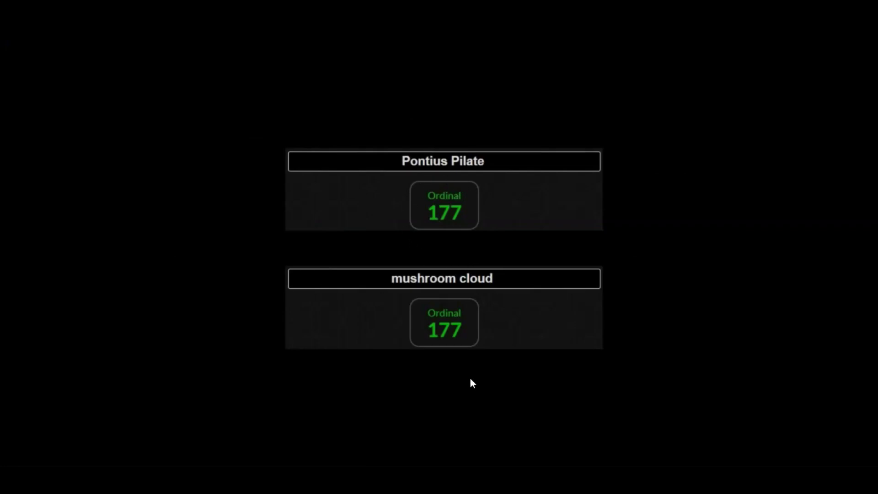
pyautogui.moveTo(477, 357)
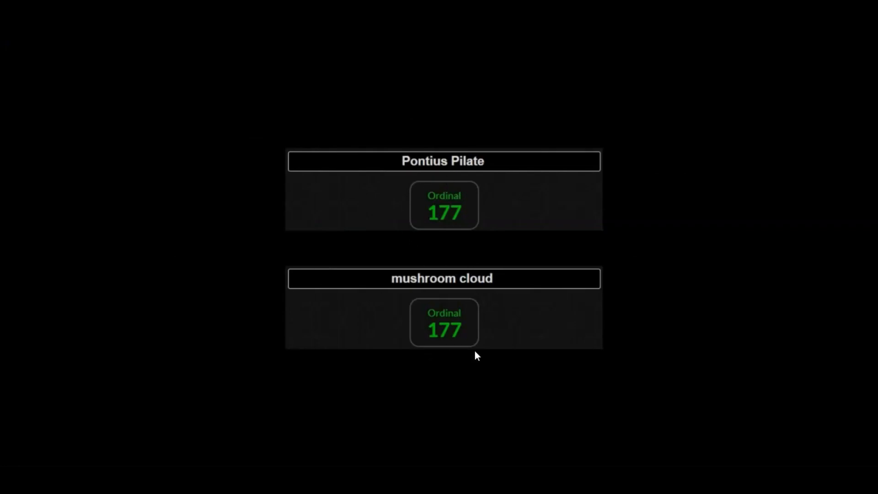
pyautogui.moveTo(481, 352)
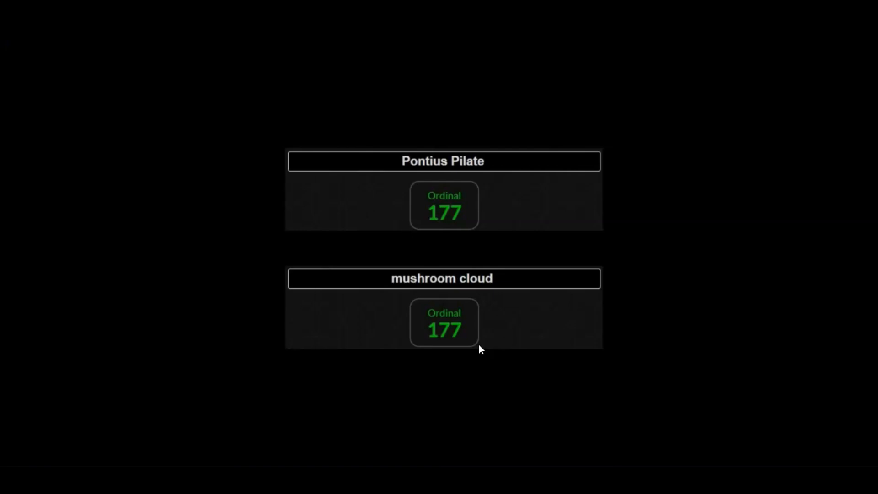
pyautogui.moveTo(437, 164)
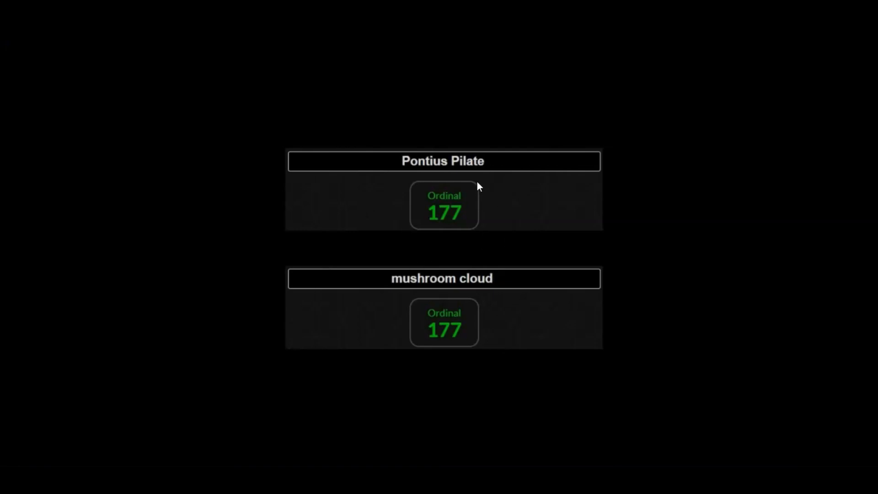
pyautogui.moveTo(421, 236)
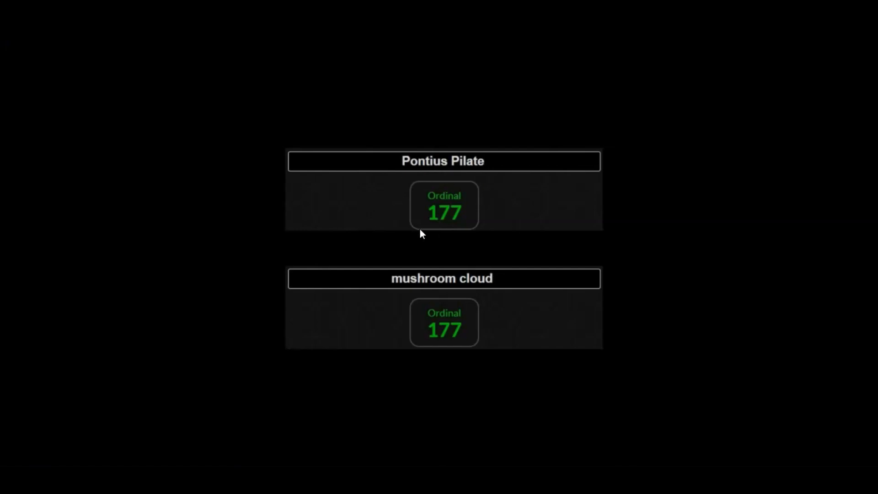
pyautogui.moveTo(501, 212)
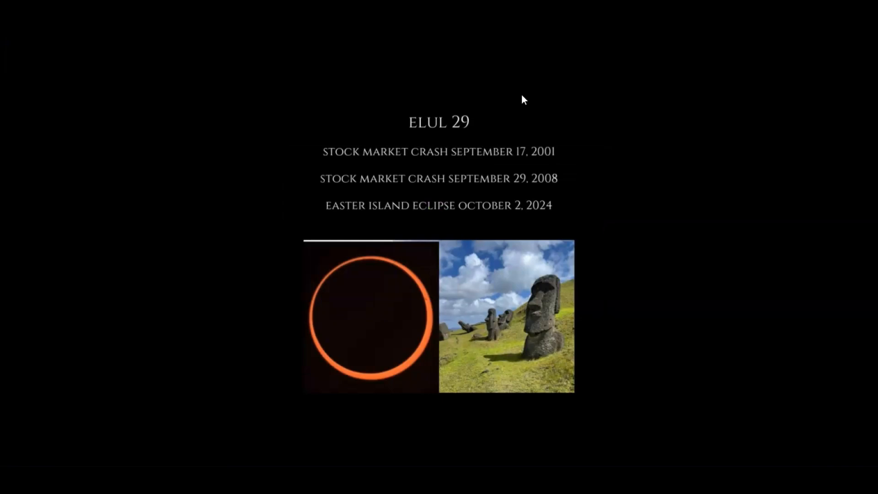
pyautogui.moveTo(491, 223)
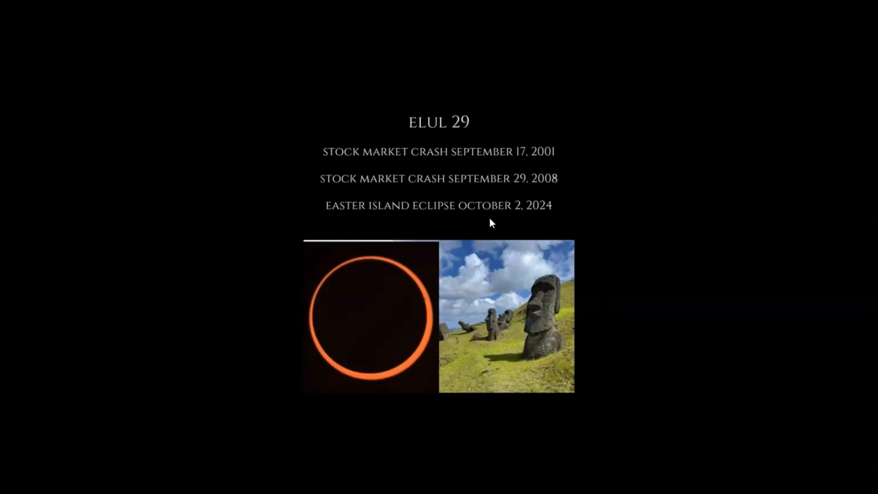
pyautogui.moveTo(544, 221)
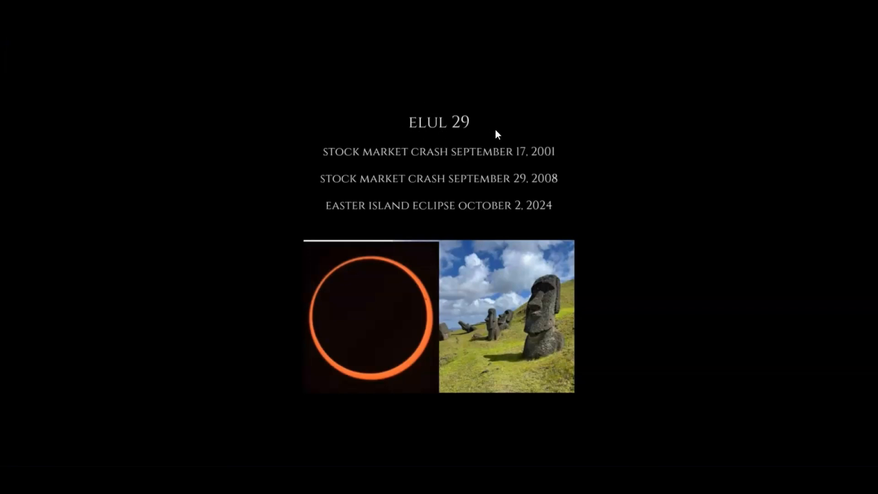
pyautogui.moveTo(543, 121)
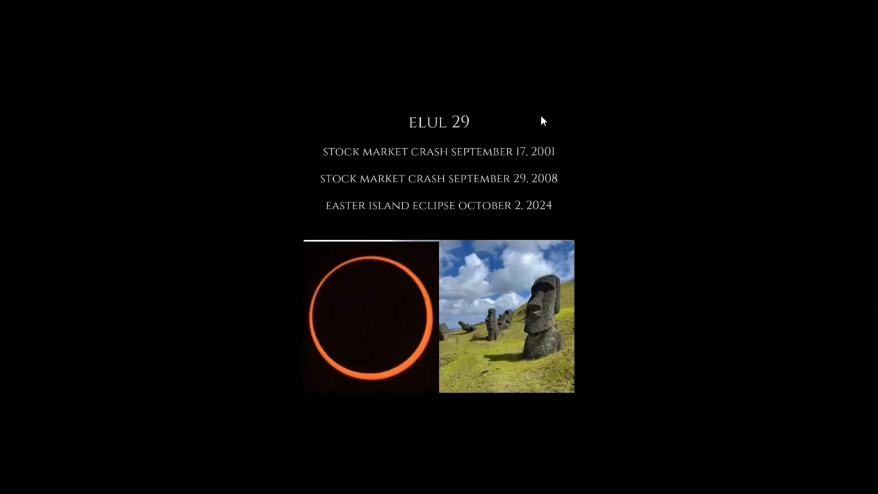
pyautogui.moveTo(592, 143)
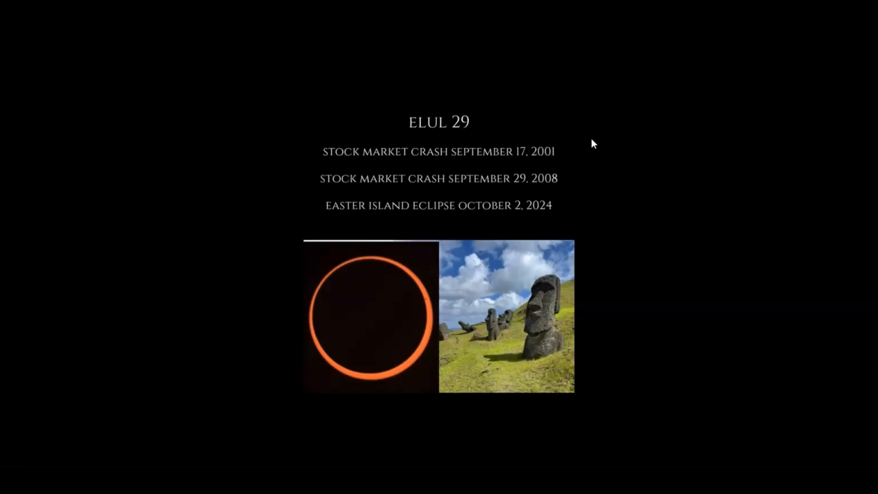
pyautogui.moveTo(591, 154)
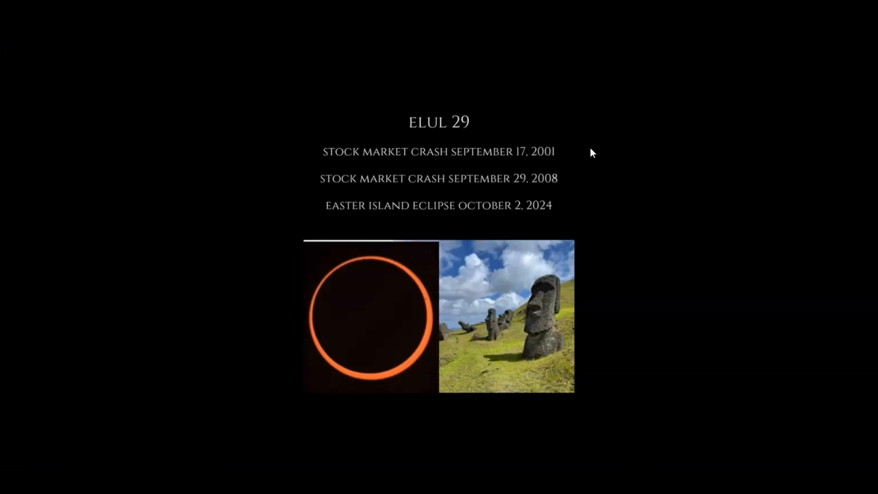
pyautogui.moveTo(585, 154)
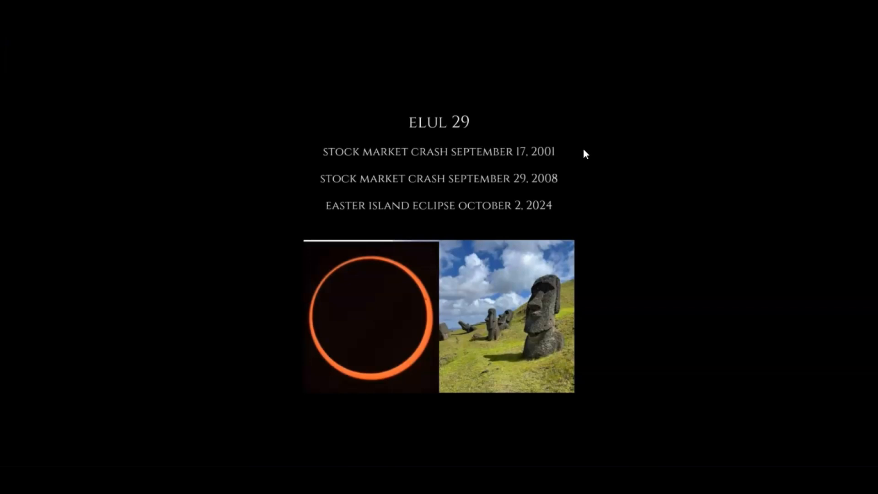
pyautogui.moveTo(604, 128)
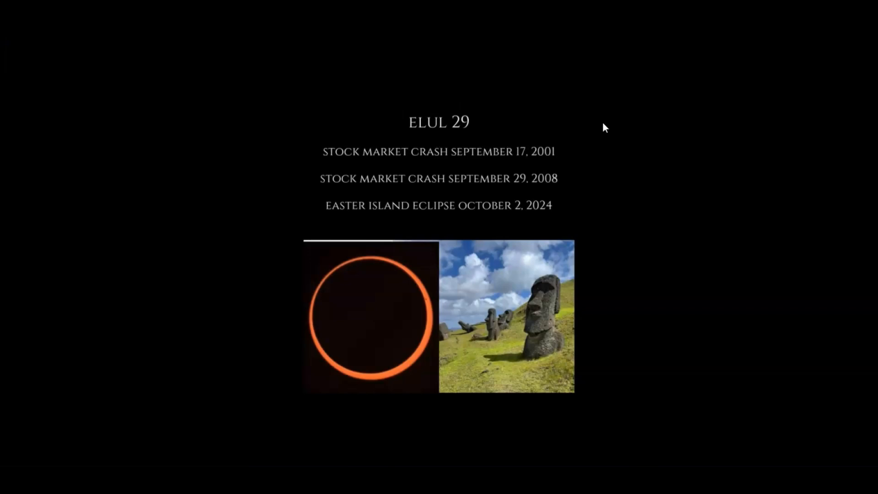
pyautogui.moveTo(498, 192)
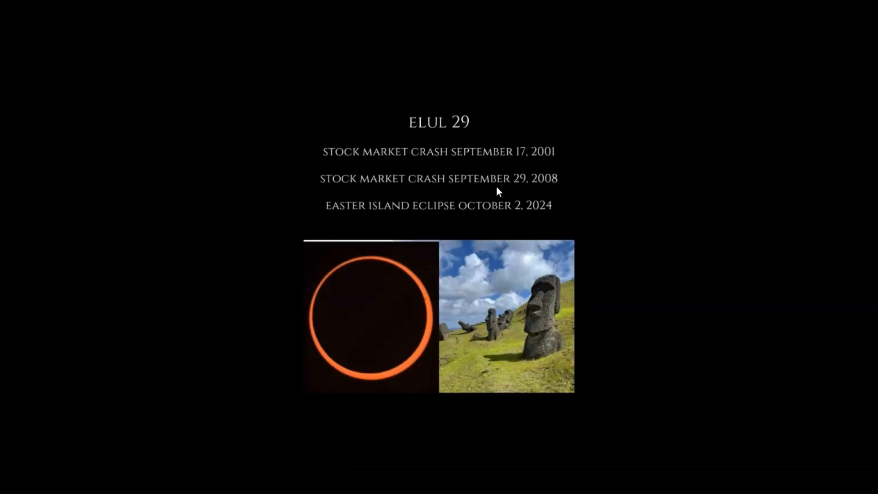
pyautogui.moveTo(537, 187)
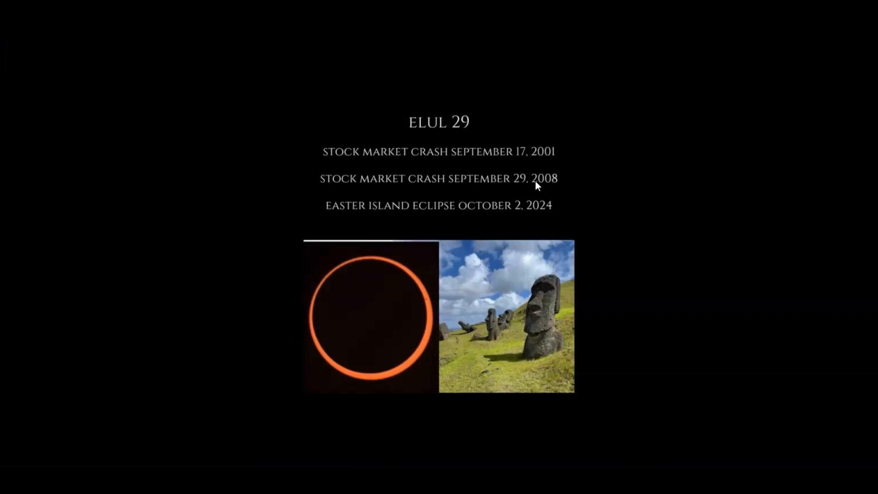
pyautogui.moveTo(587, 186)
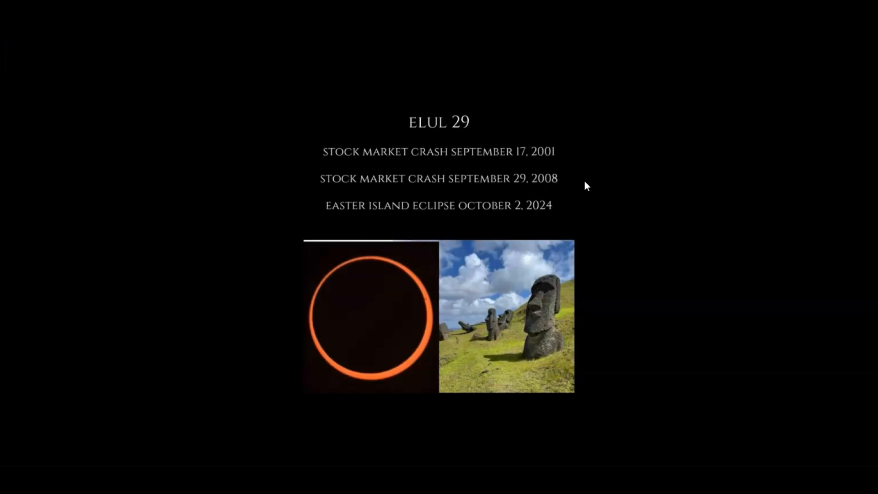
pyautogui.moveTo(460, 119)
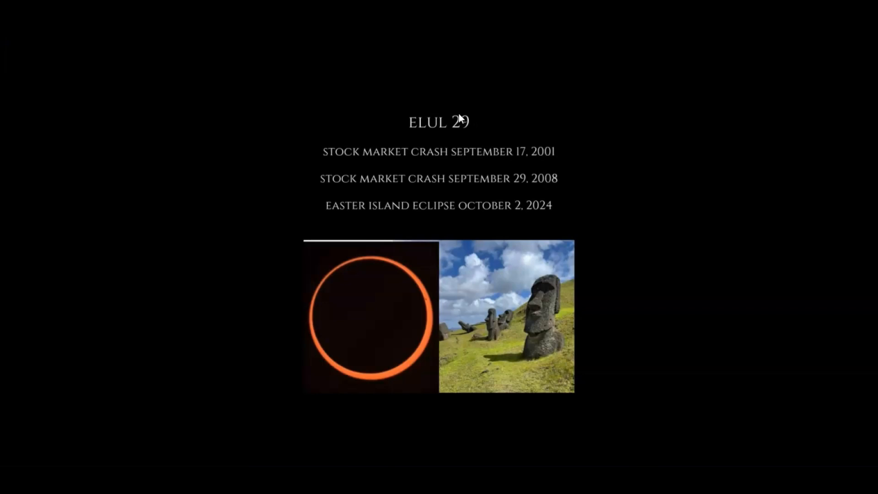
pyautogui.moveTo(629, 204)
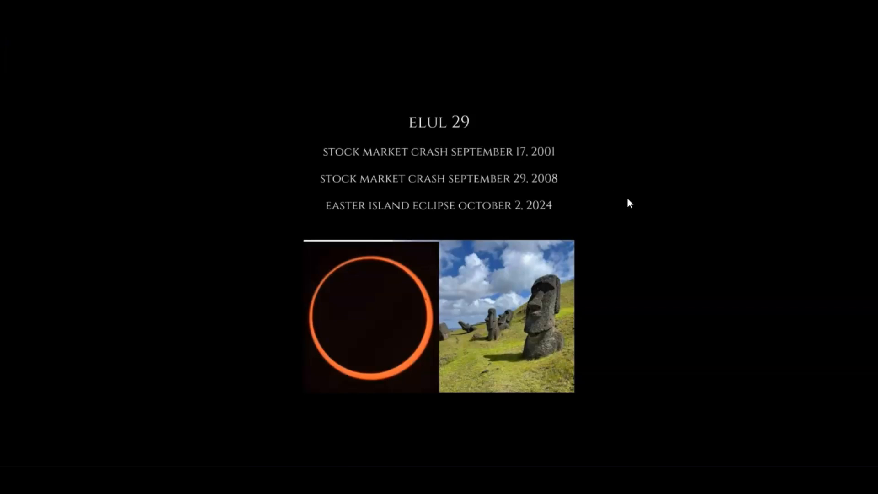
pyautogui.moveTo(572, 193)
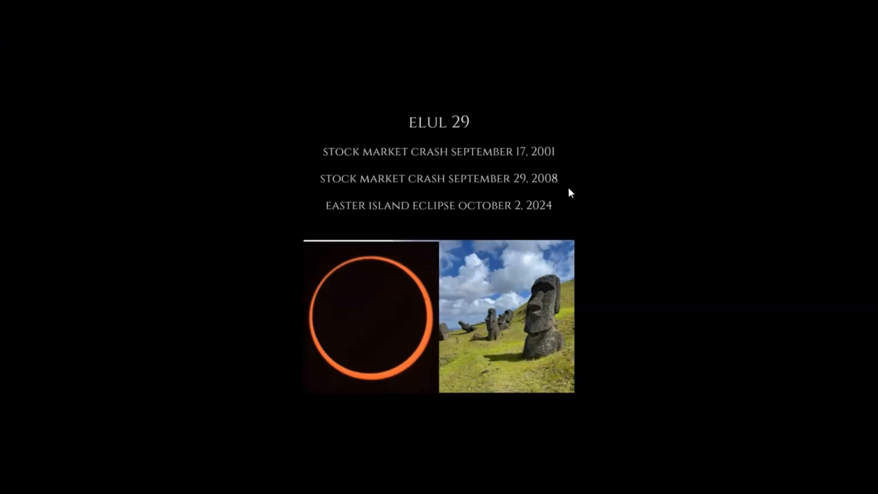
pyautogui.moveTo(595, 194)
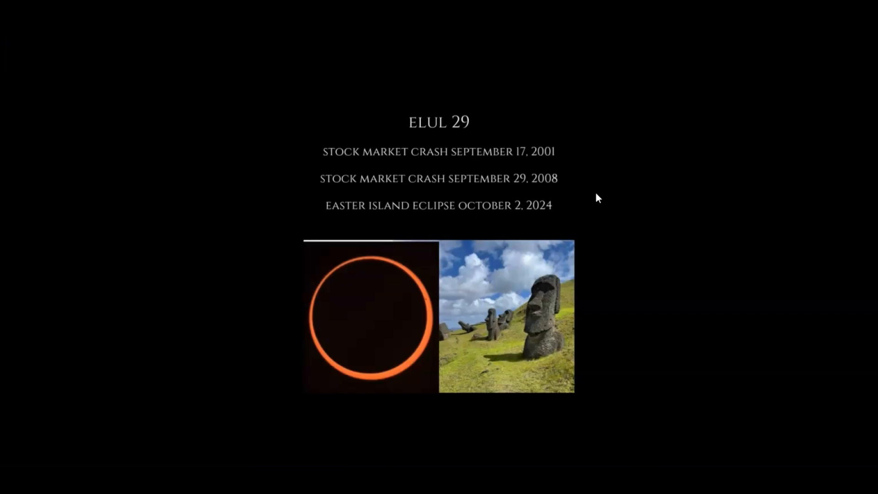
pyautogui.moveTo(589, 208)
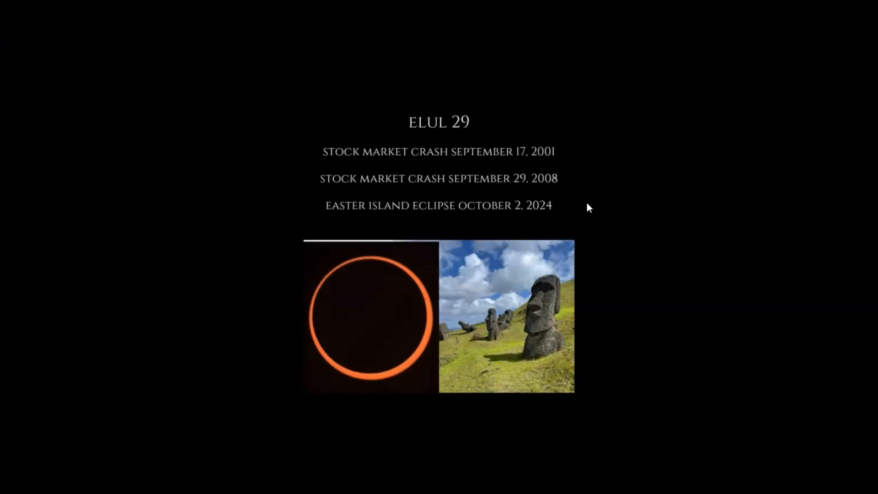
pyautogui.moveTo(506, 114)
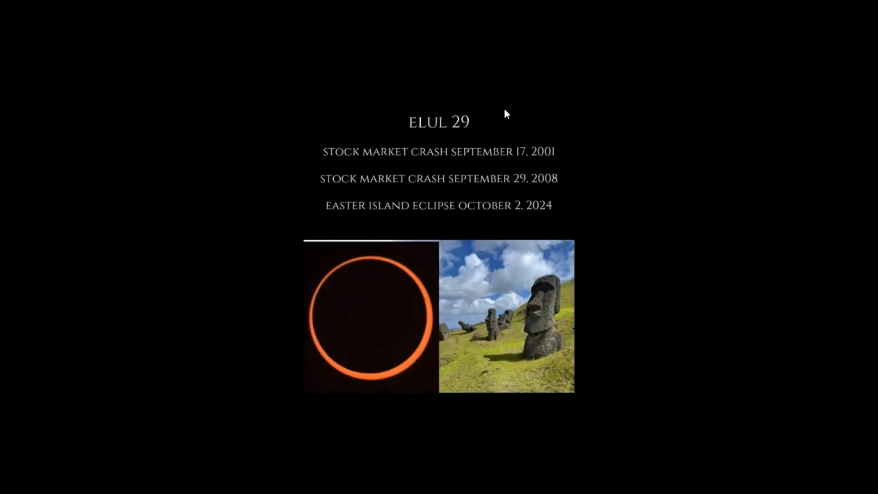
pyautogui.moveTo(566, 216)
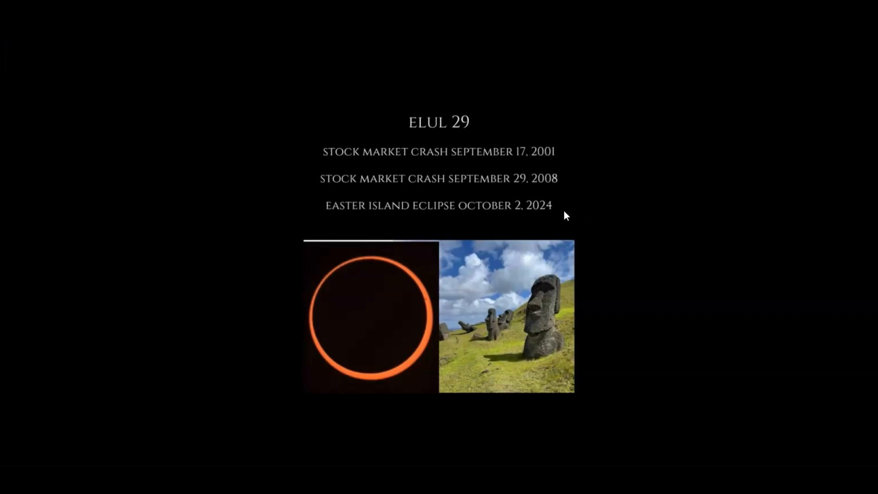
pyautogui.moveTo(616, 172)
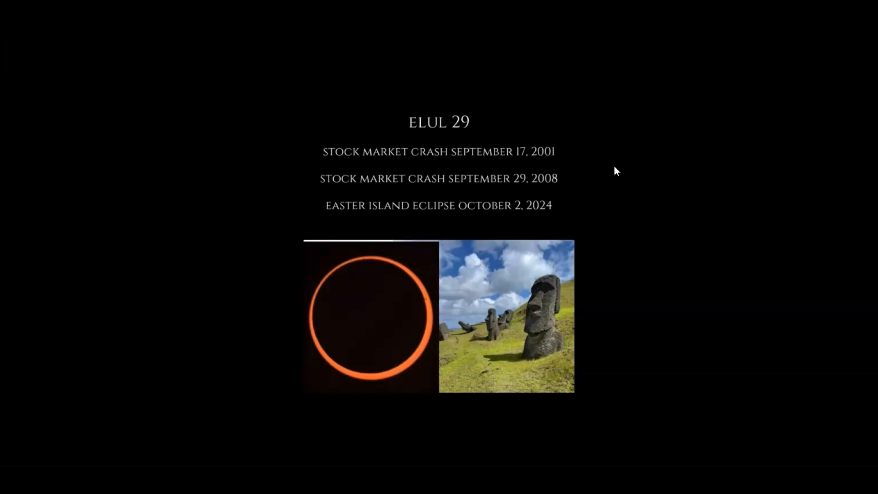
pyautogui.moveTo(569, 189)
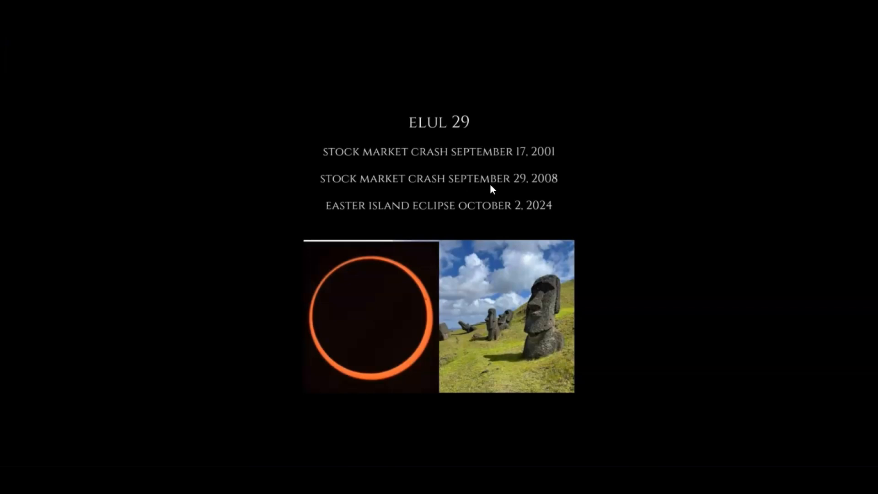
pyautogui.moveTo(545, 190)
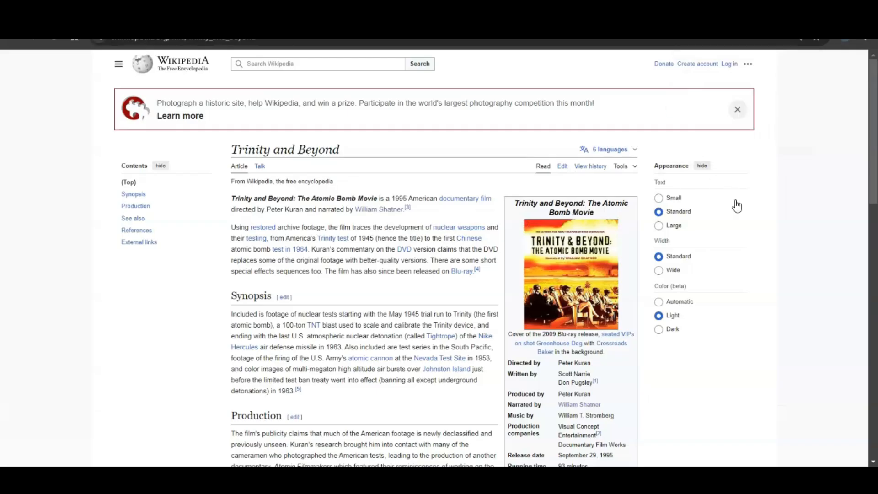
pyautogui.scroll(-3)
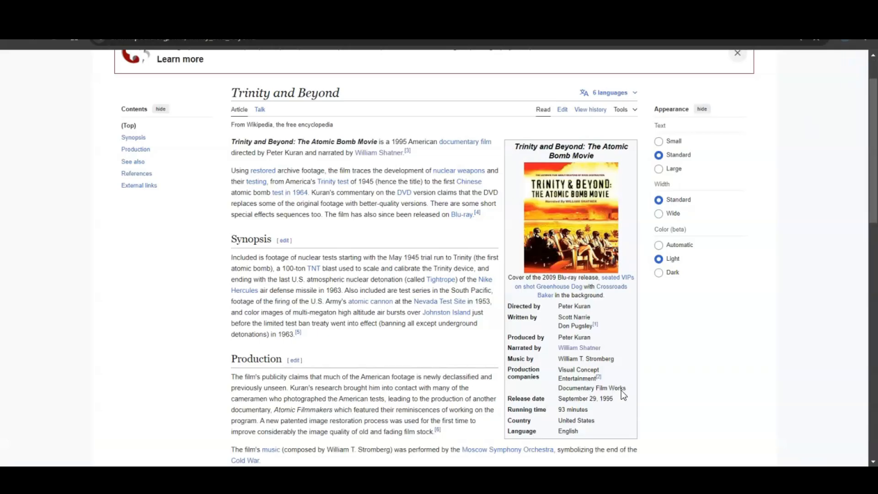
pyautogui.moveTo(579, 348)
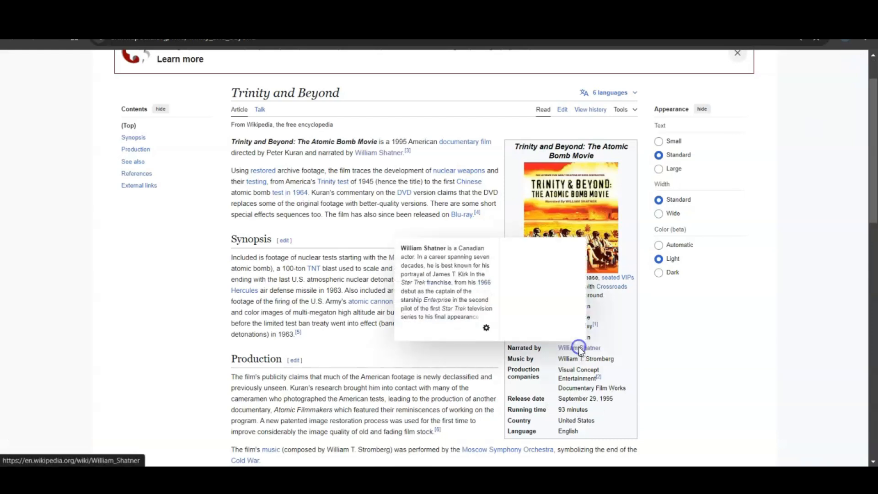
pyautogui.click(579, 348)
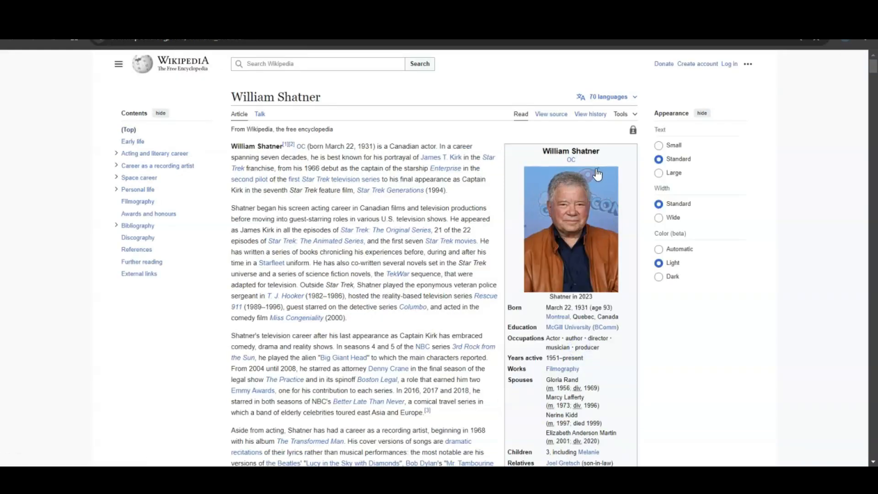
pyautogui.moveTo(558, 170)
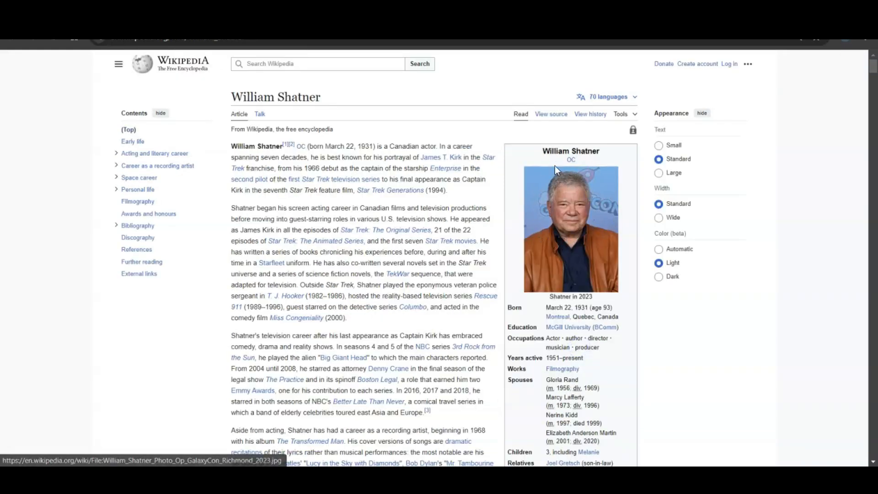
pyautogui.moveTo(537, 221)
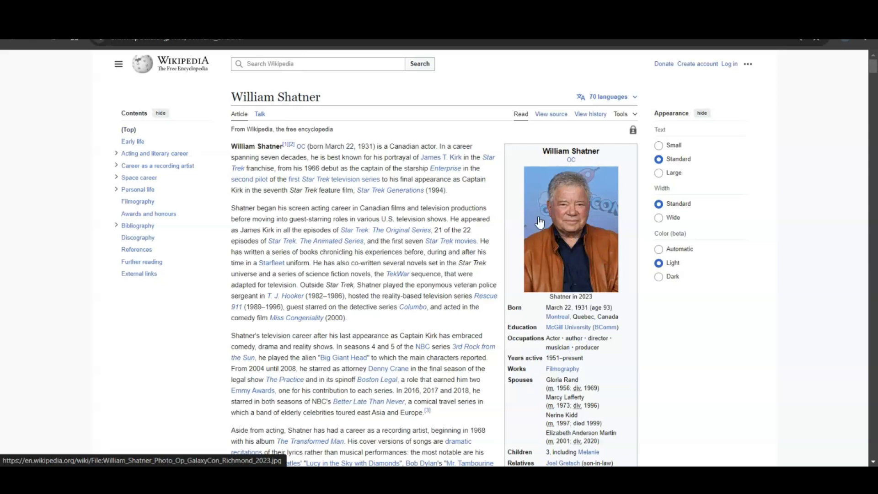
pyautogui.moveTo(609, 222)
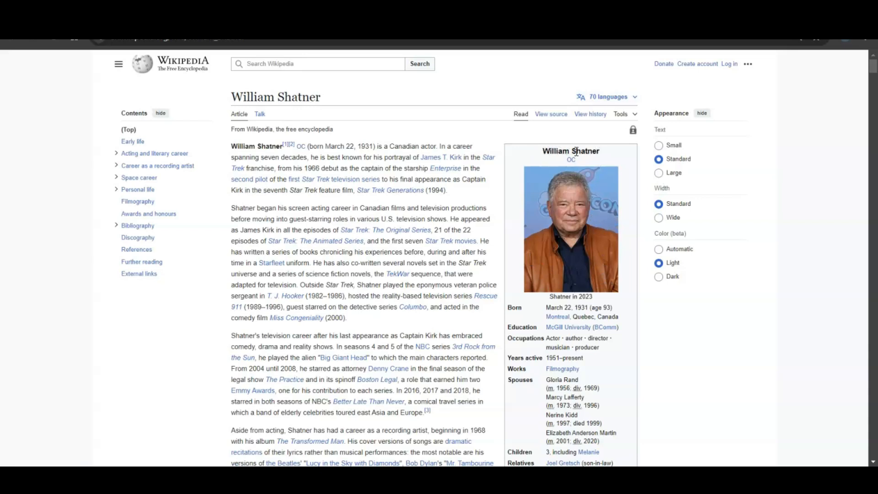
pyautogui.moveTo(548, 152)
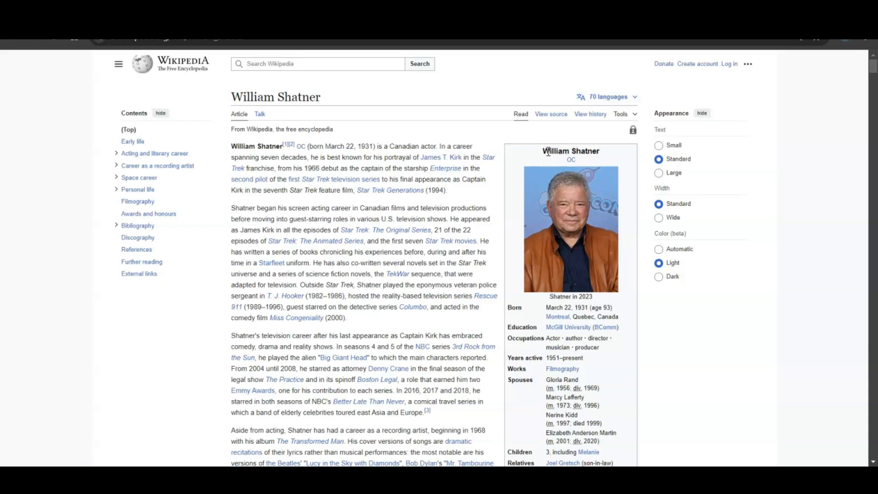
pyautogui.moveTo(572, 151)
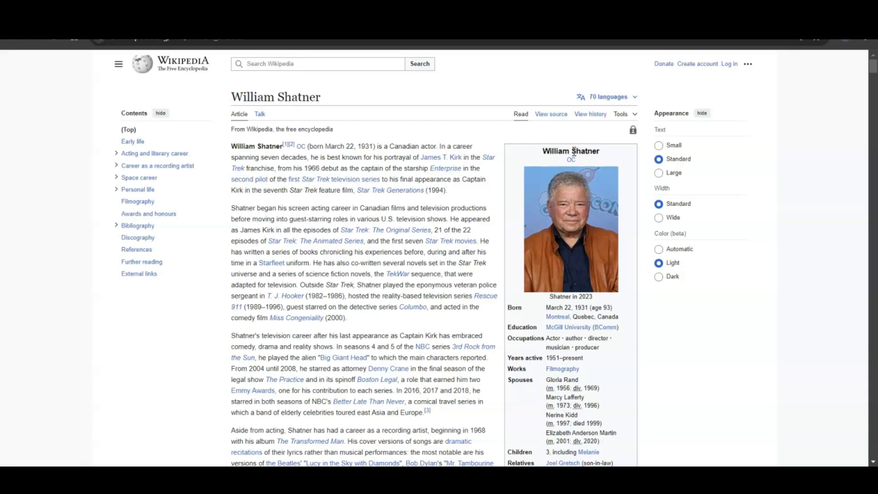
pyautogui.moveTo(593, 172)
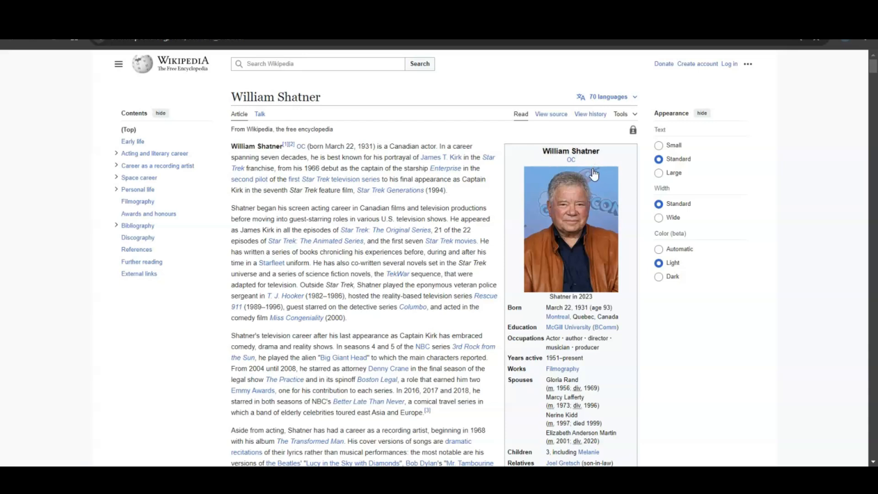
pyautogui.moveTo(38, 48)
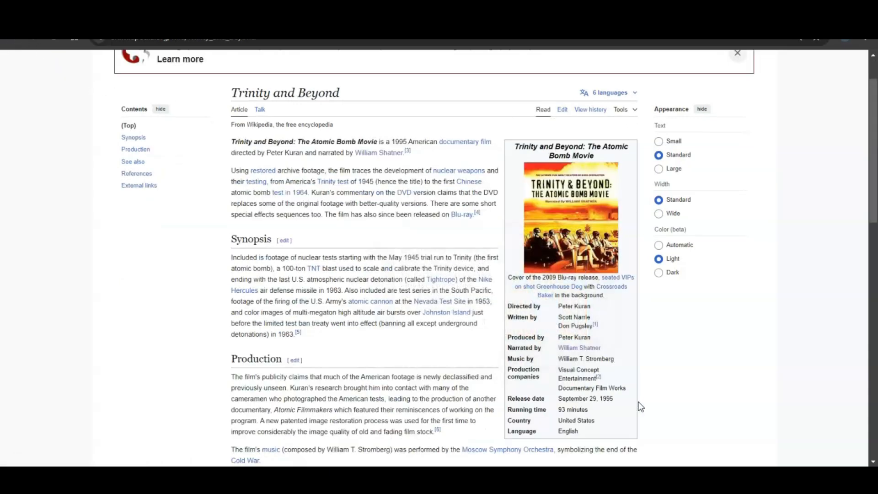
pyautogui.moveTo(621, 464)
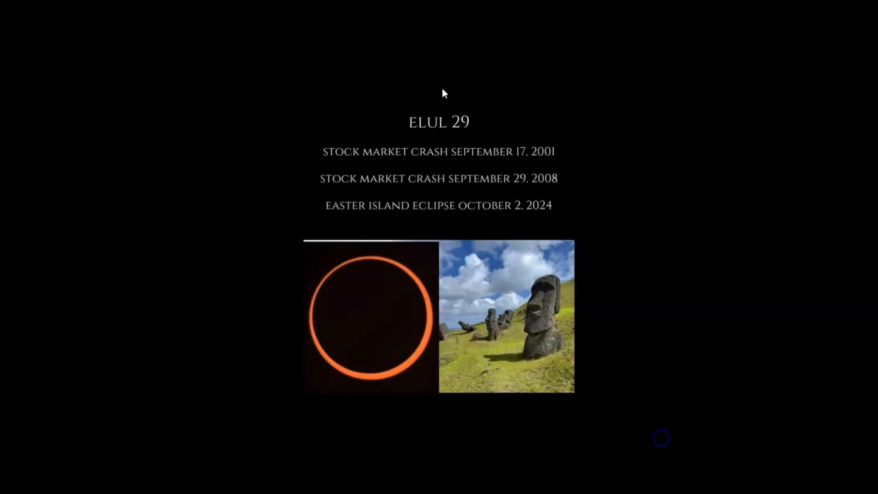
pyautogui.moveTo(481, 95)
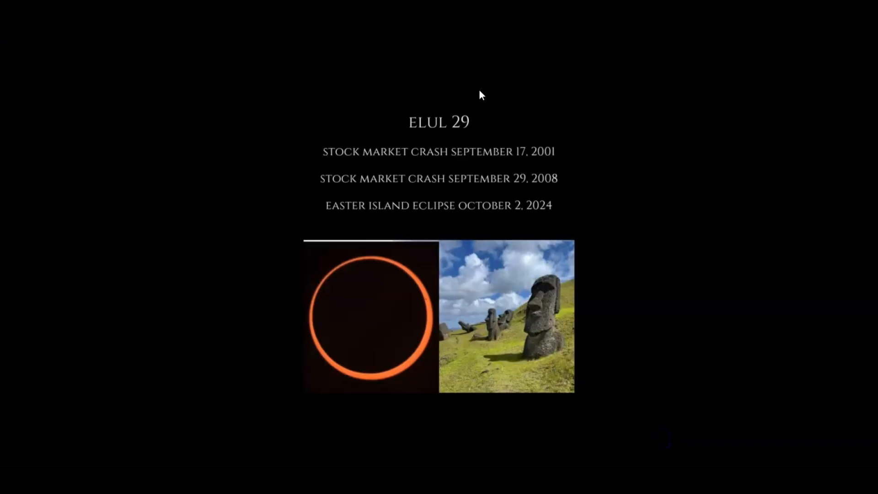
pyautogui.moveTo(505, 188)
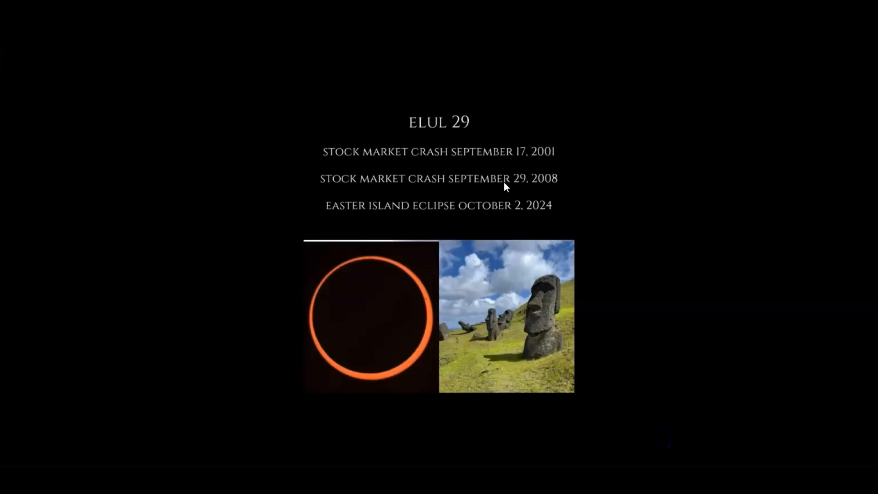
pyautogui.moveTo(249, 53)
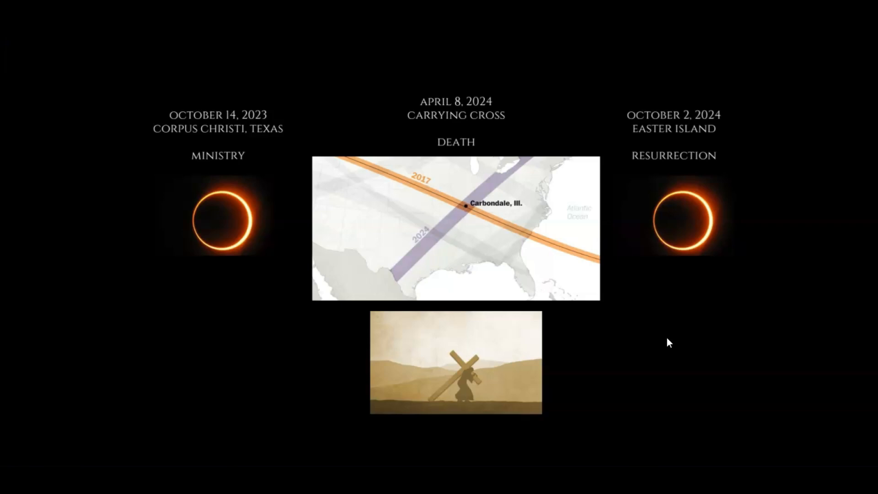
pyautogui.moveTo(473, 408)
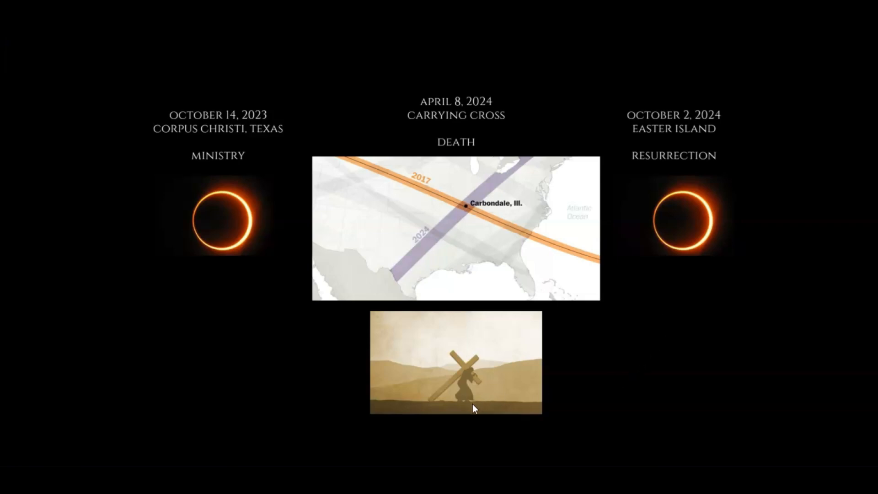
pyautogui.moveTo(613, 286)
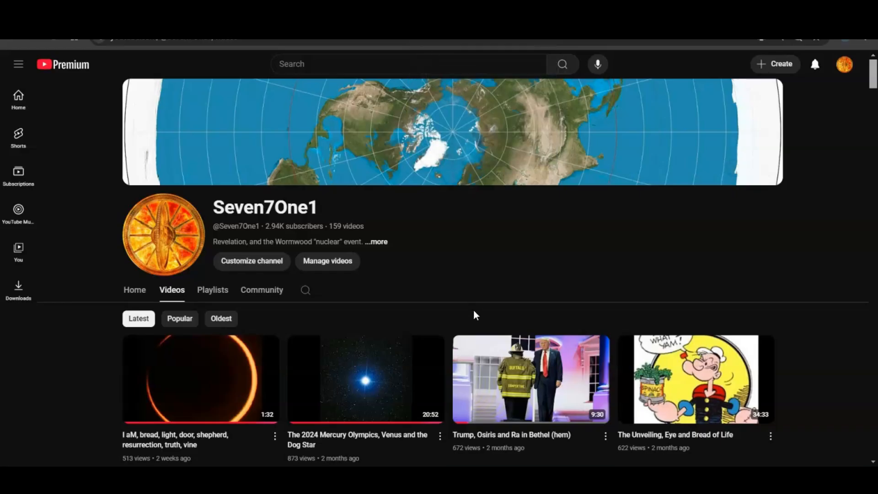
pyautogui.moveTo(405, 405)
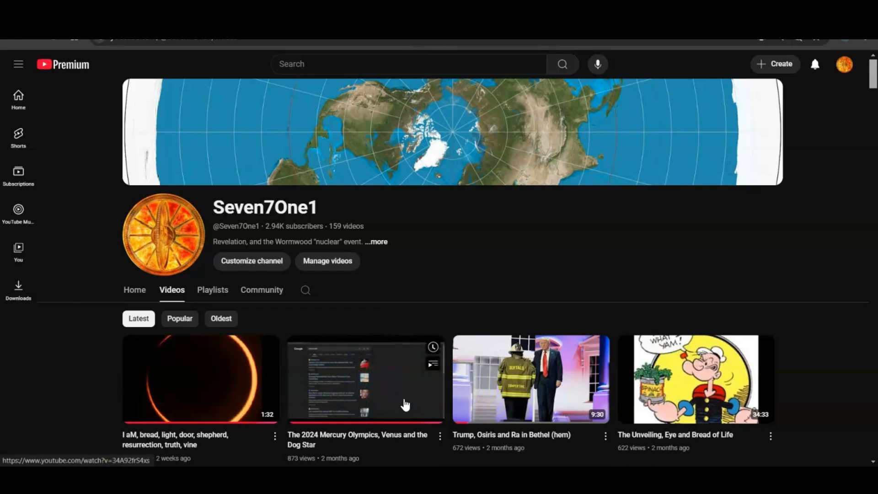
# - Show the channel's Community posts and browse down through the monkey-themed posts
pyautogui.click(262, 290)
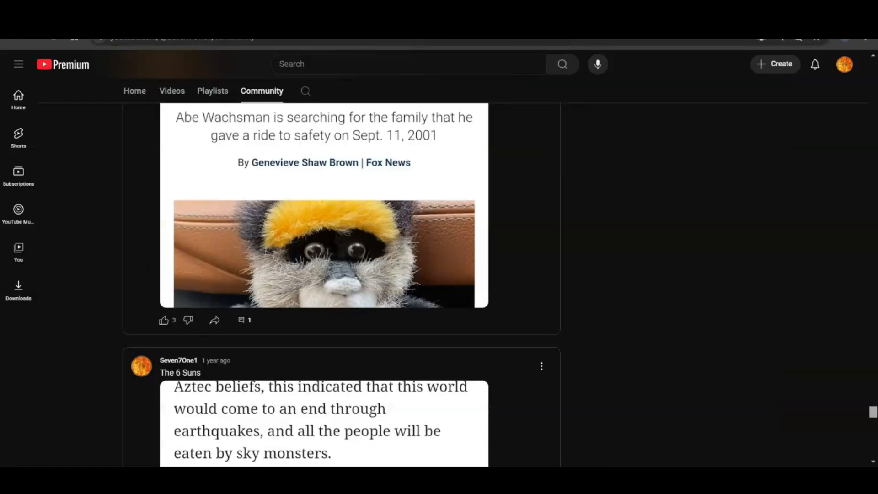
pyautogui.scroll(-3)
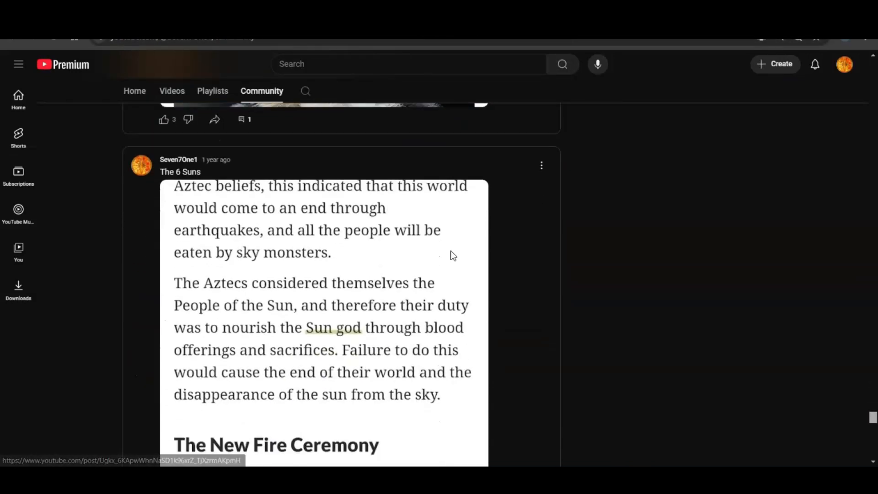
pyautogui.scroll(-3)
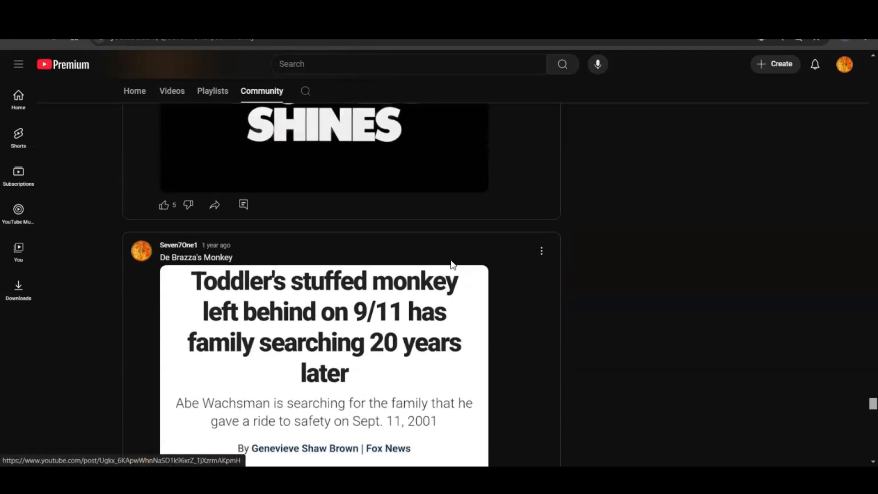
pyautogui.scroll(-3)
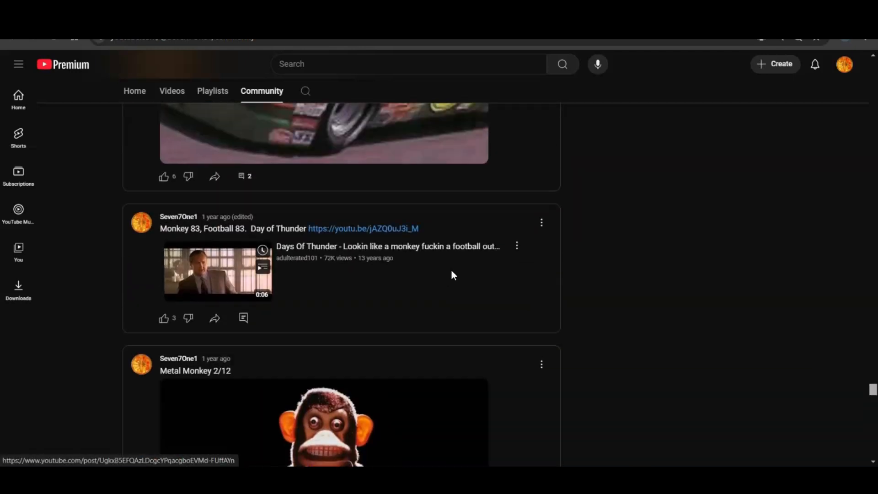
pyautogui.scroll(-3)
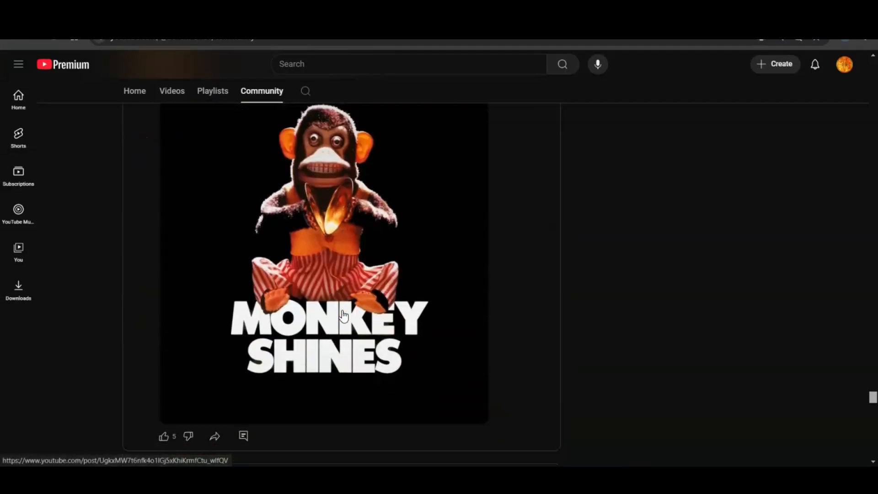
# - Continue down the community feed to the older DTCC post with the two-dollar bills
pyautogui.scroll(-3)
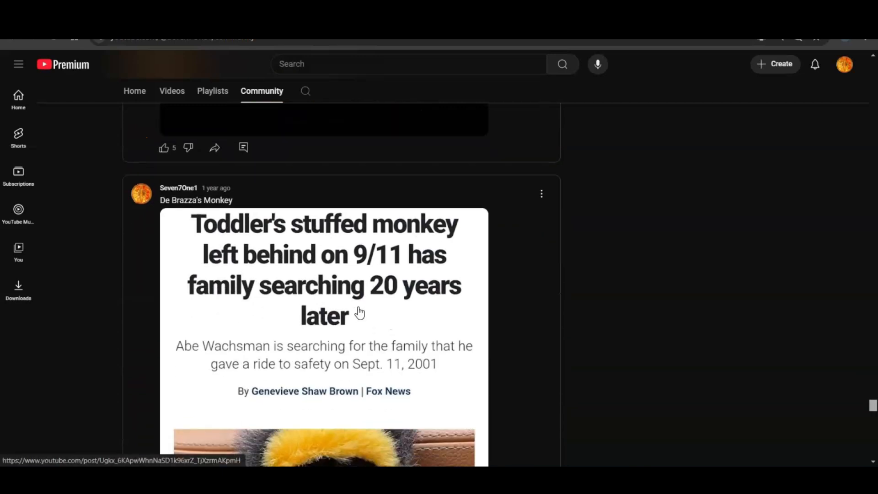
pyautogui.scroll(-3)
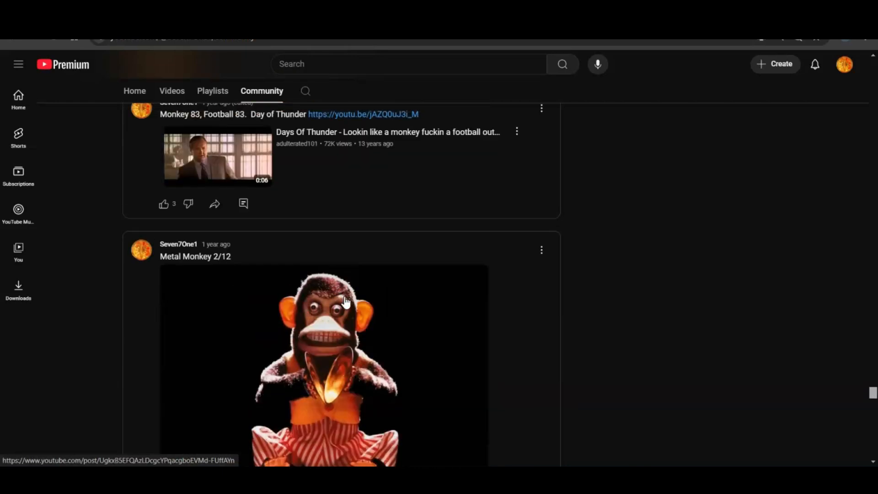
pyautogui.scroll(-3)
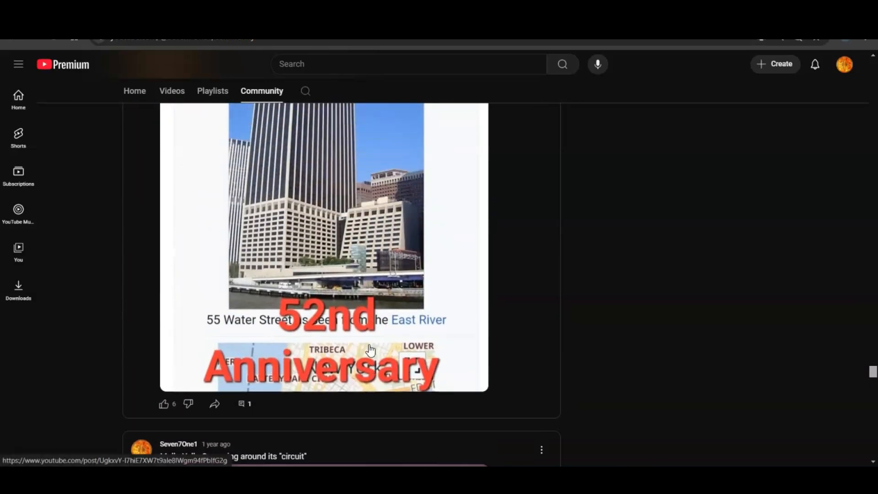
pyautogui.scroll(-3)
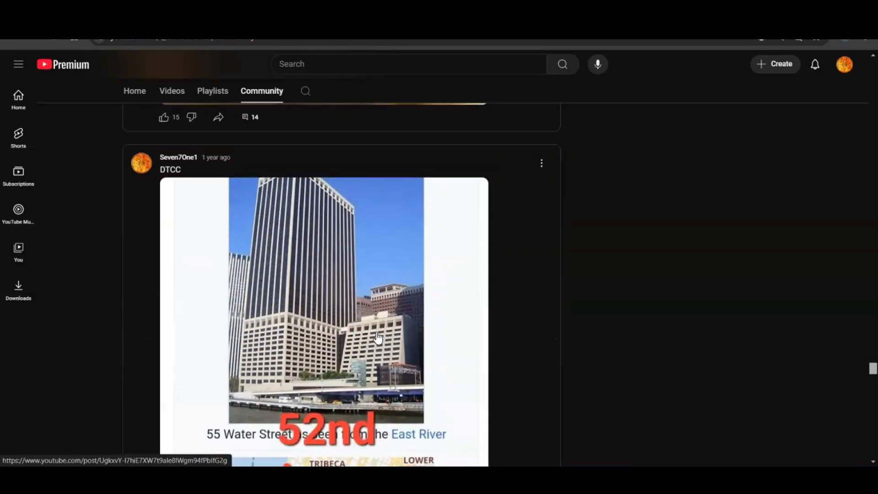
pyautogui.scroll(-3)
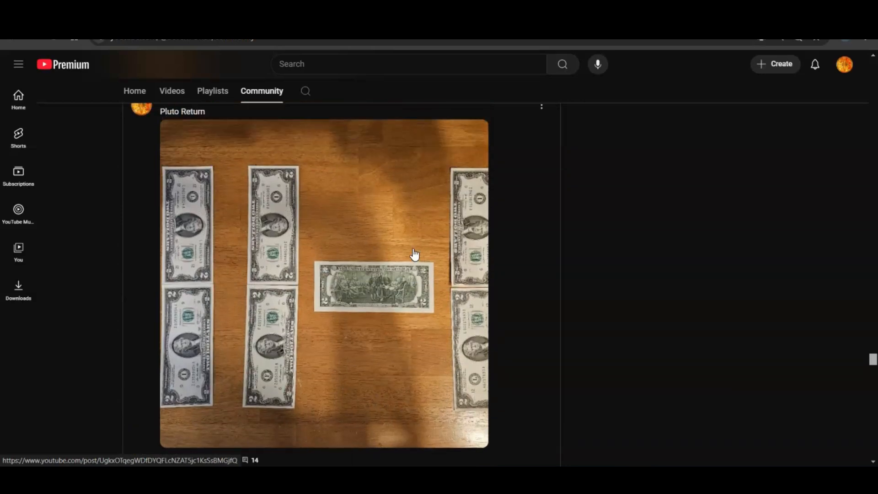
pyautogui.moveTo(403, 257)
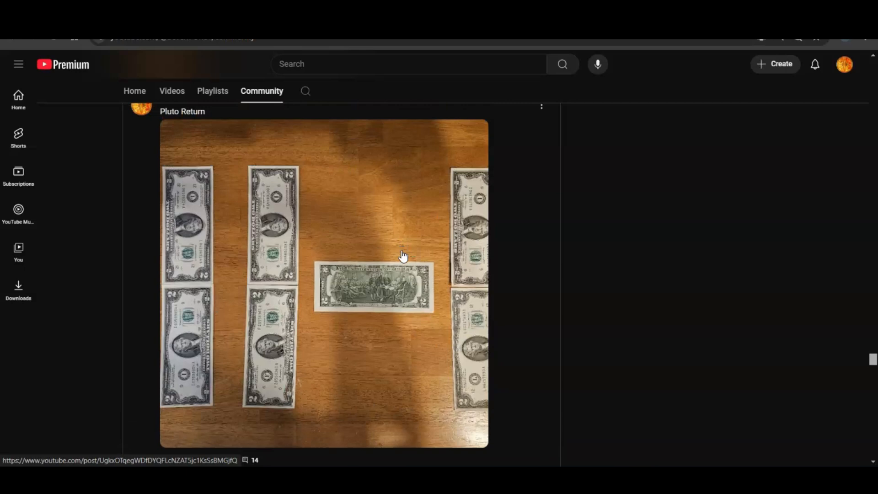
pyautogui.moveTo(307, 288)
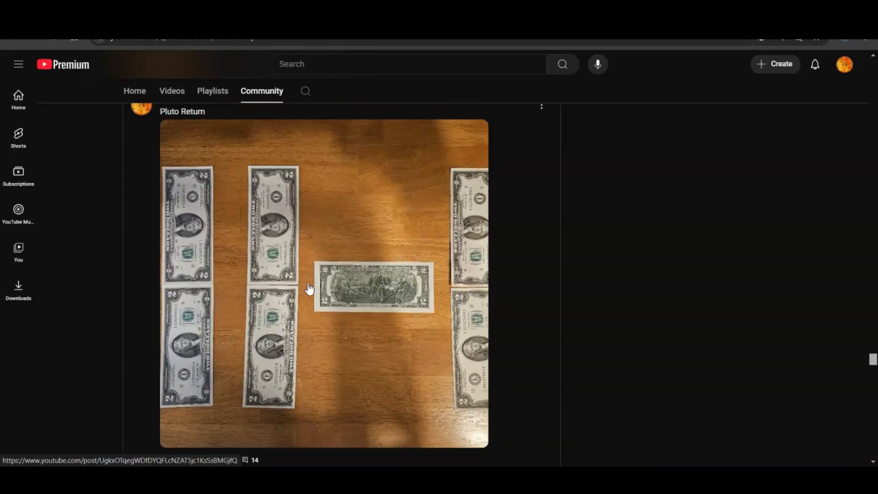
pyautogui.moveTo(353, 183)
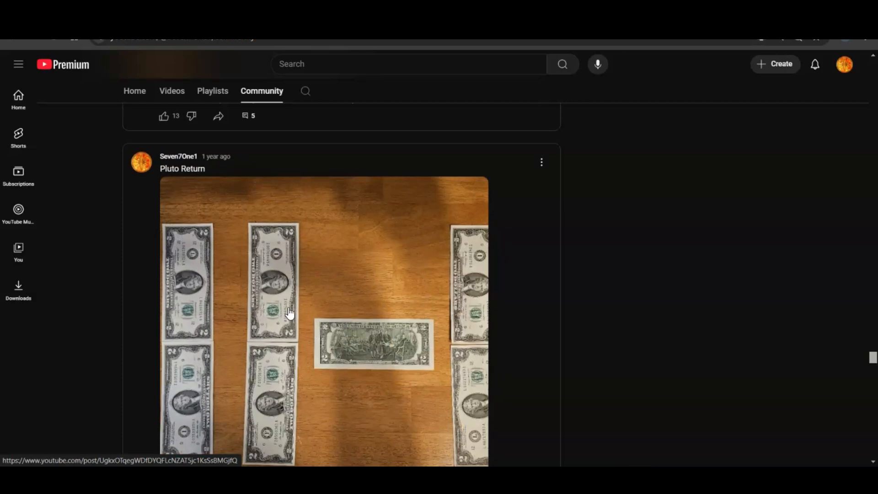
# - Browse past the Pluto Return and Top video posts, then return toward the newest Published posts
pyautogui.scroll(-3)
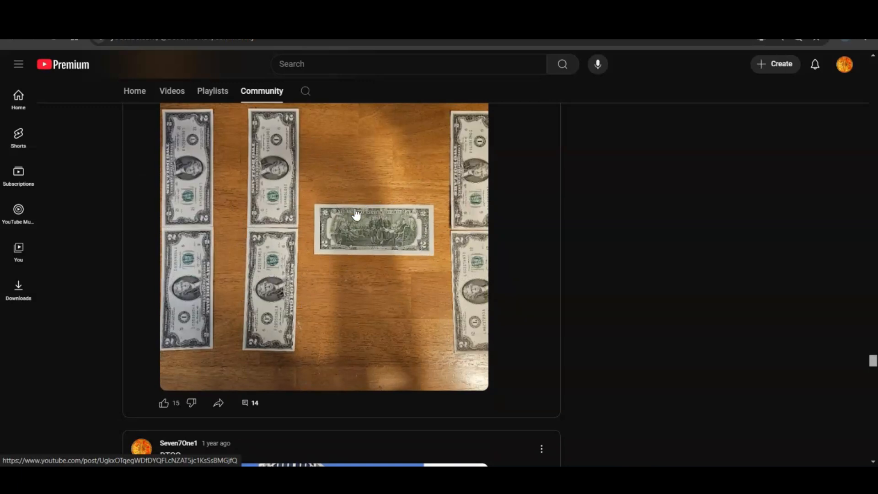
pyautogui.scroll(-3)
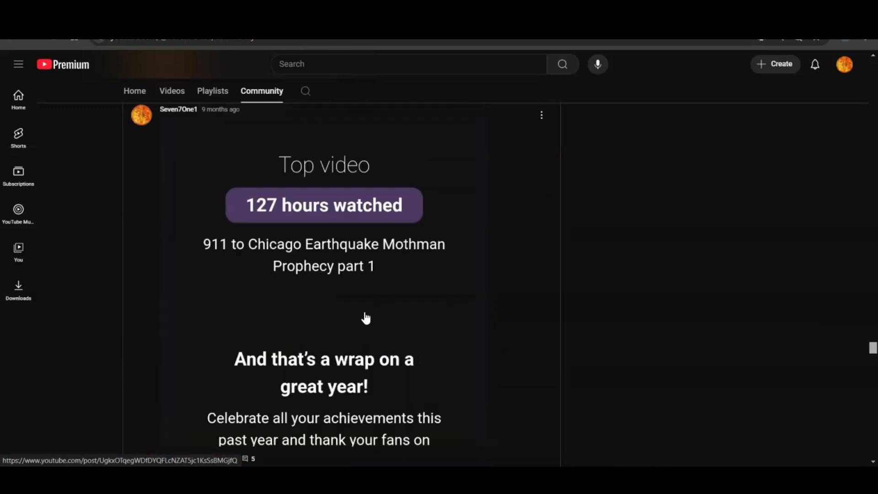
pyautogui.scroll(3)
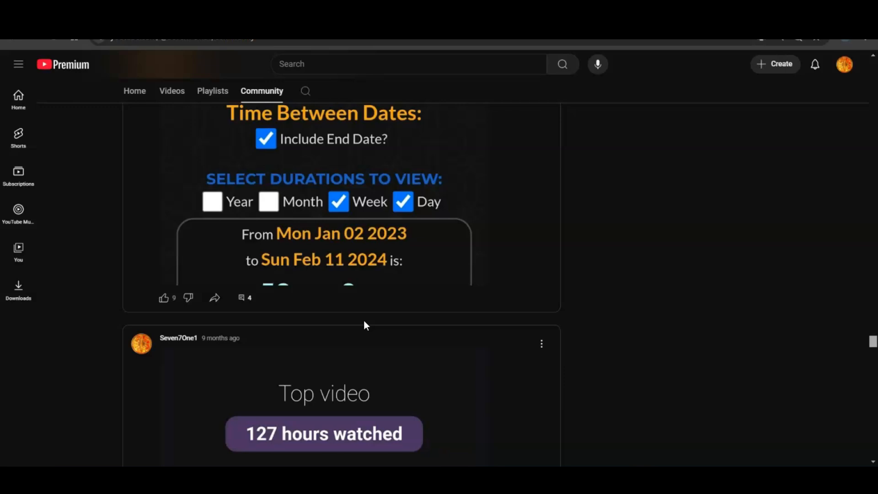
pyautogui.scroll(-3)
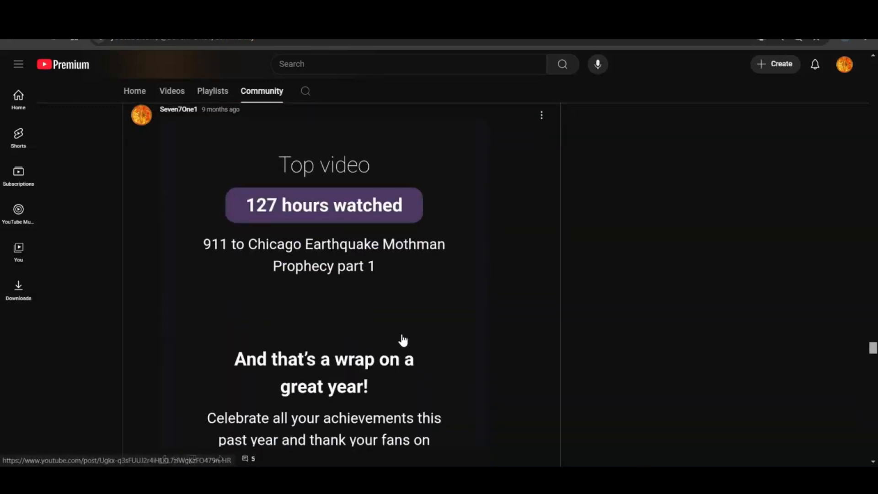
pyautogui.scroll(-3)
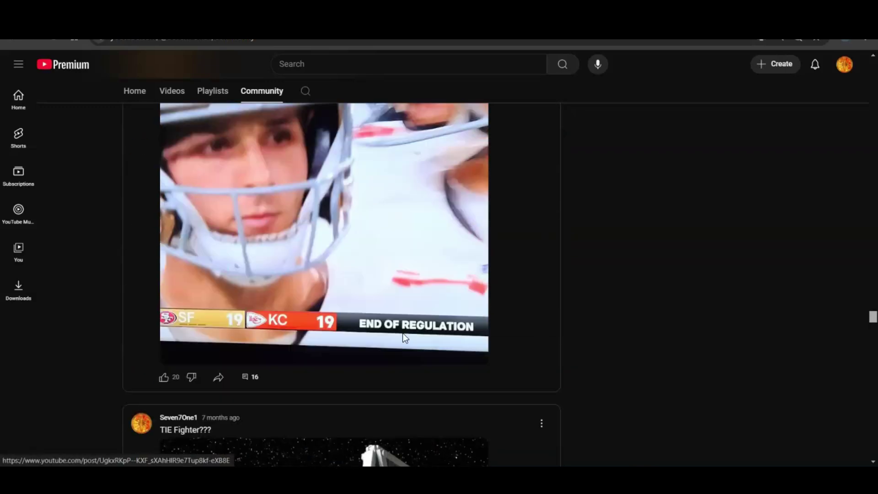
pyautogui.scroll(-3)
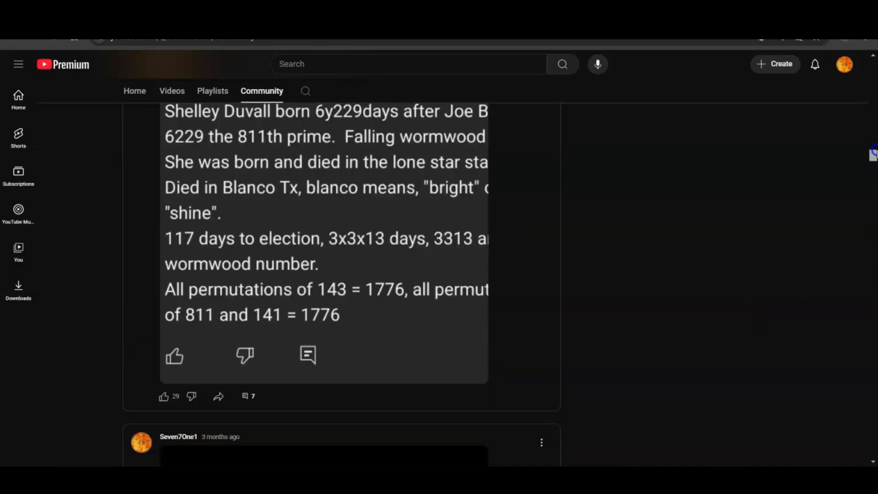
pyautogui.scroll(-3)
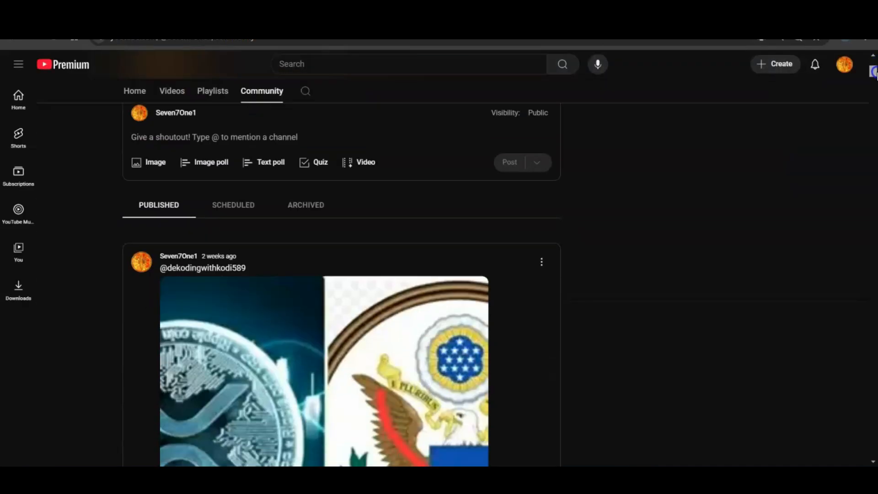
pyautogui.scroll(-3)
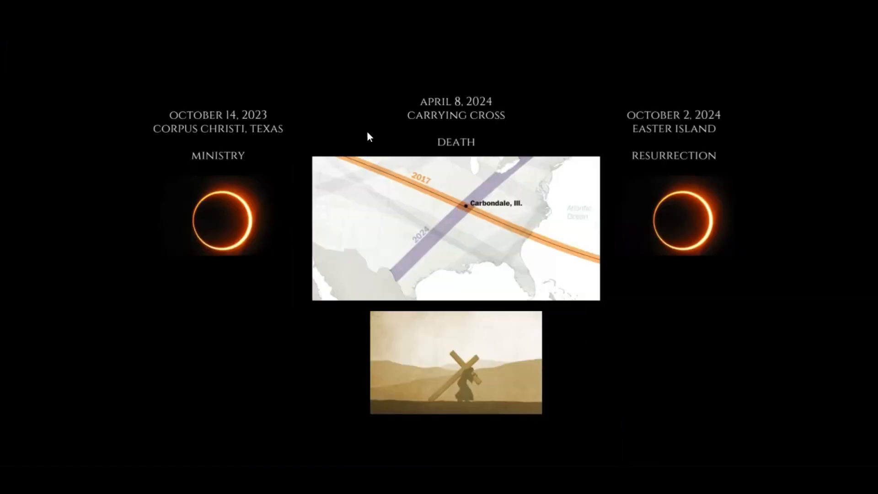
pyautogui.moveTo(554, 146)
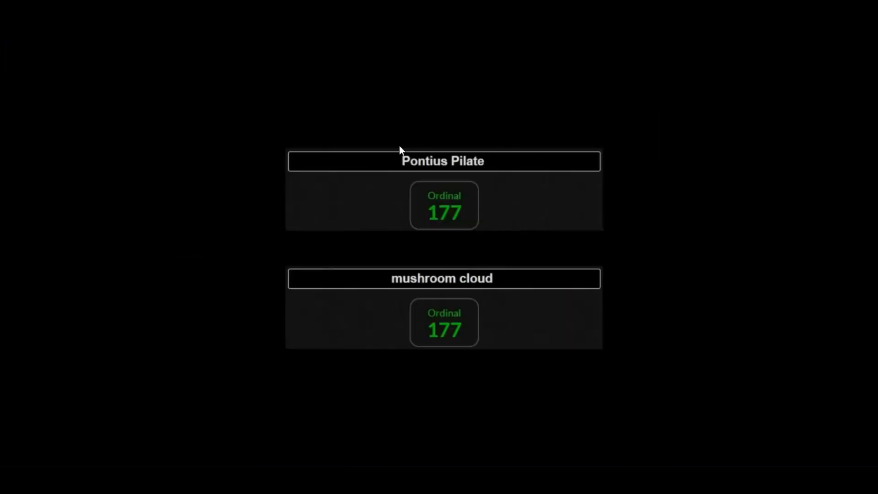
pyautogui.moveTo(389, 247)
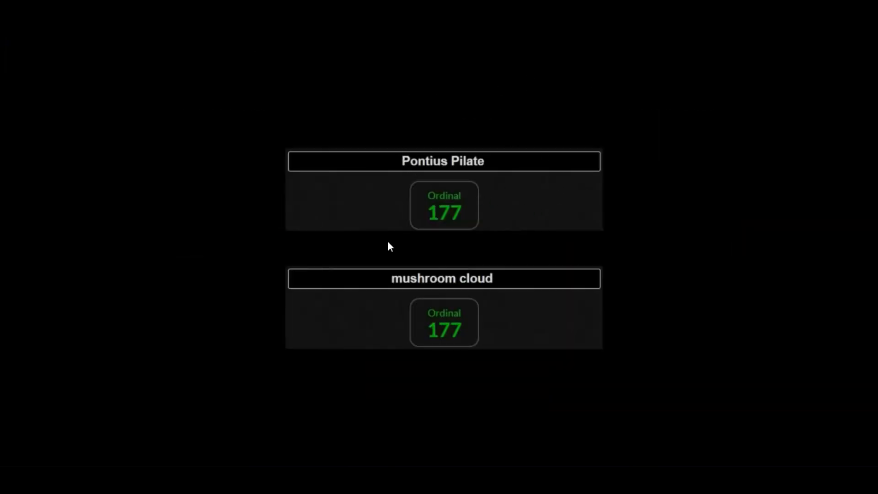